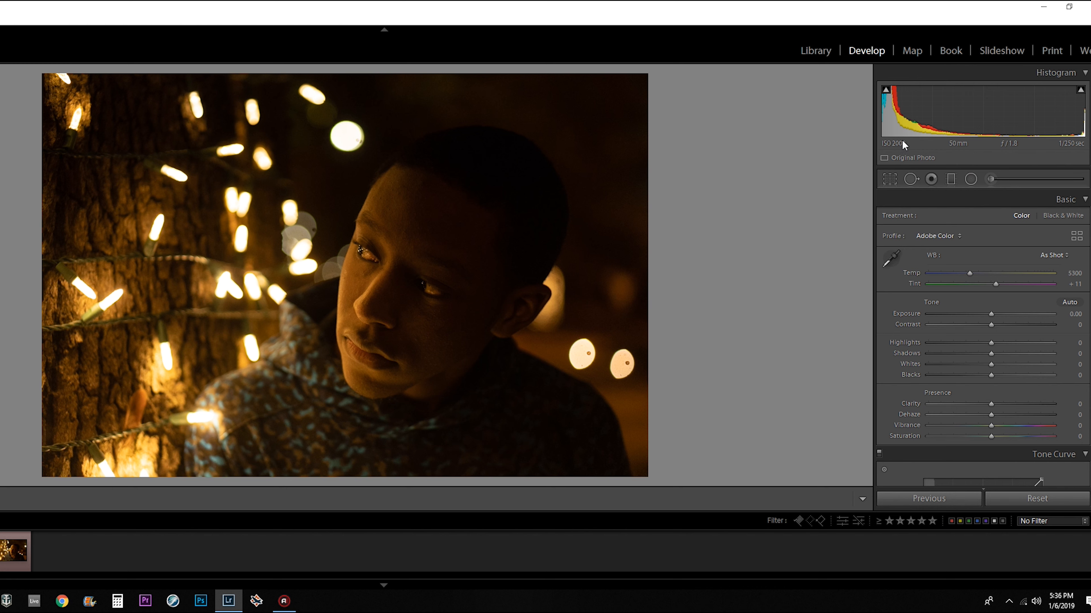
mouse_move(896, 148)
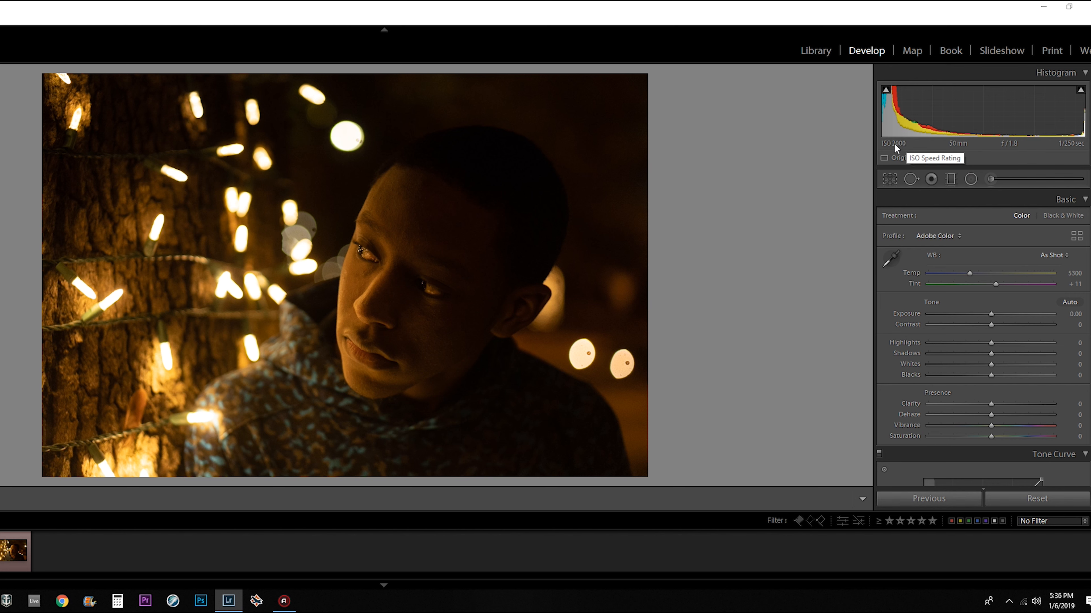
mouse_move(1063, 148)
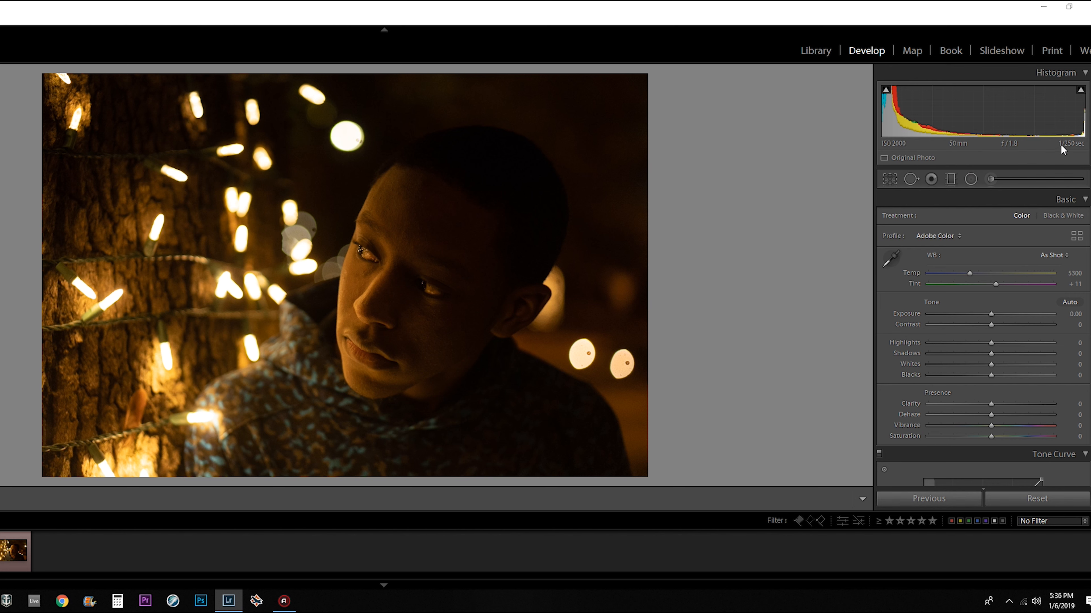
mouse_move(1077, 144)
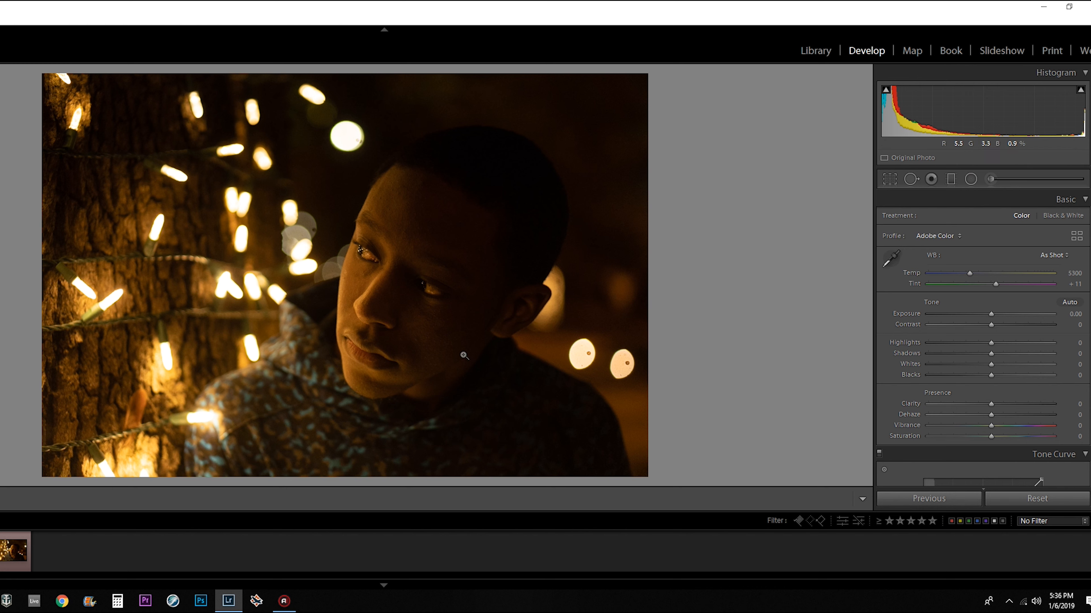
mouse_move(418, 359)
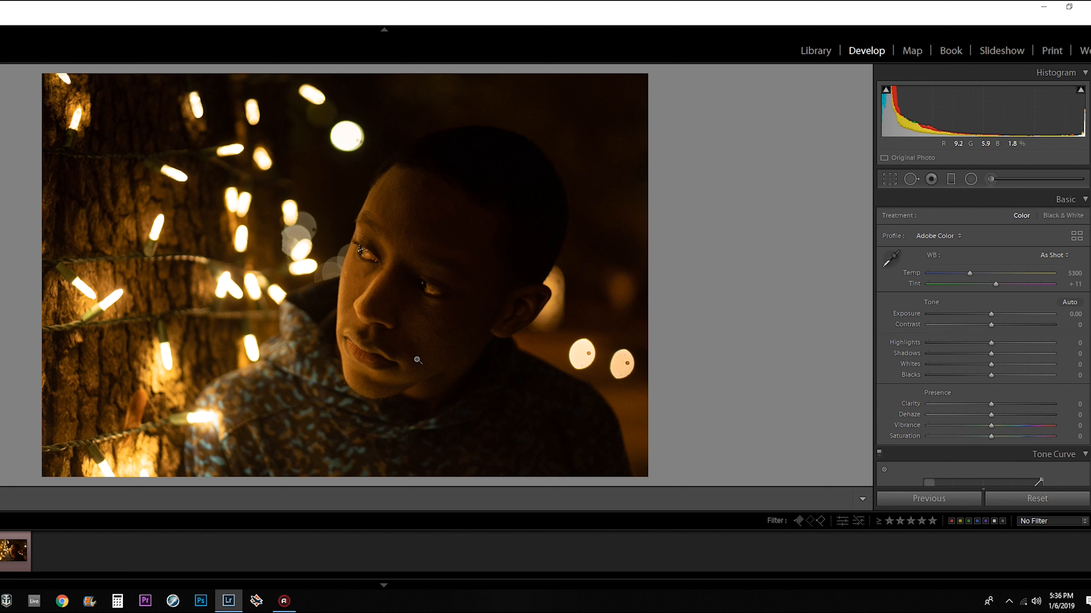
mouse_move(418, 360)
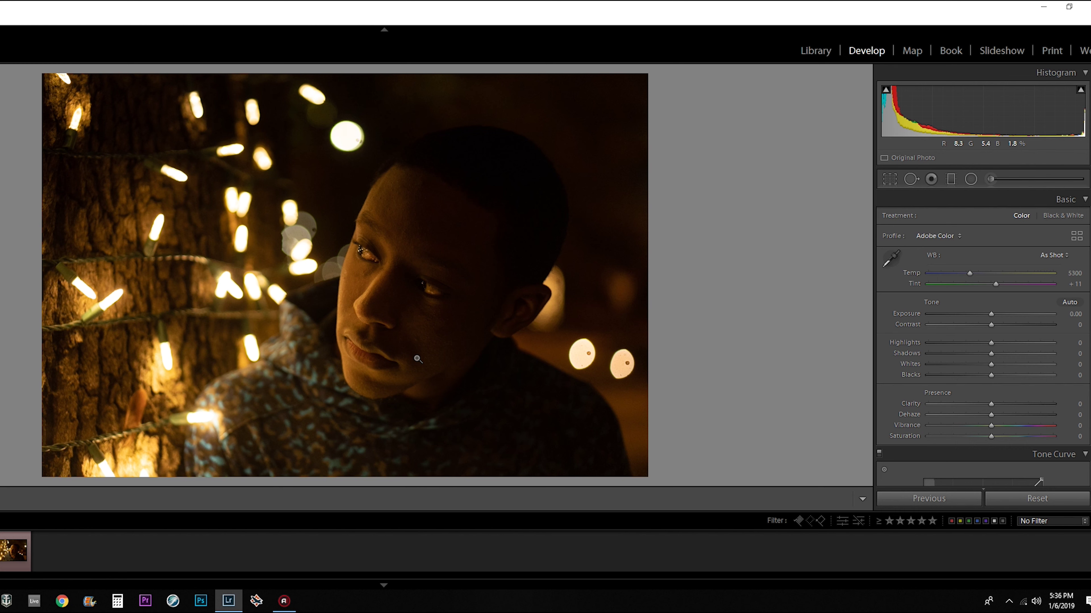
mouse_move(1060, 146)
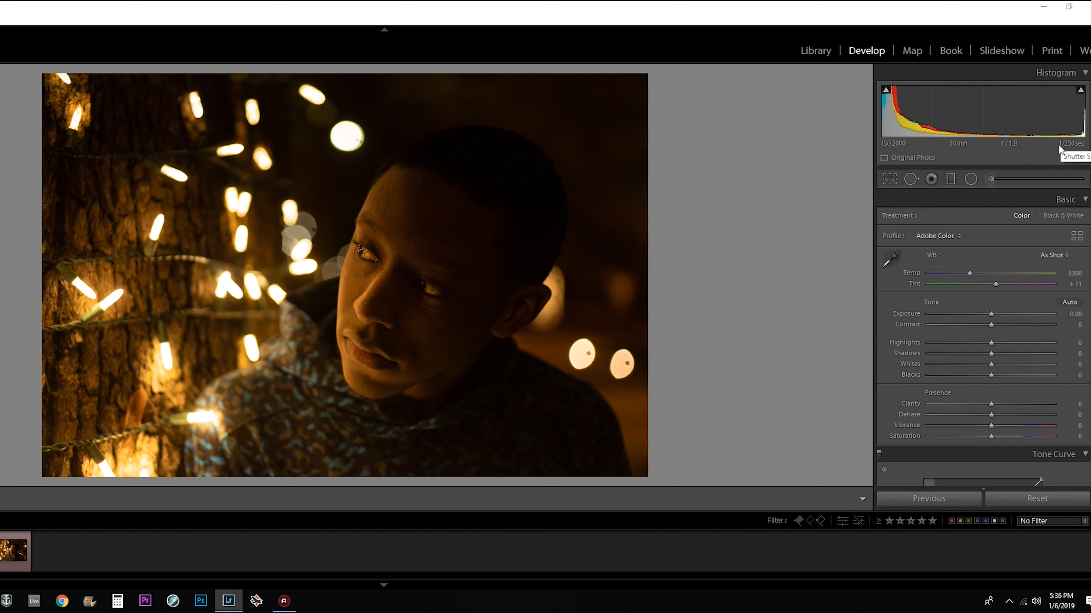
mouse_move(1060, 149)
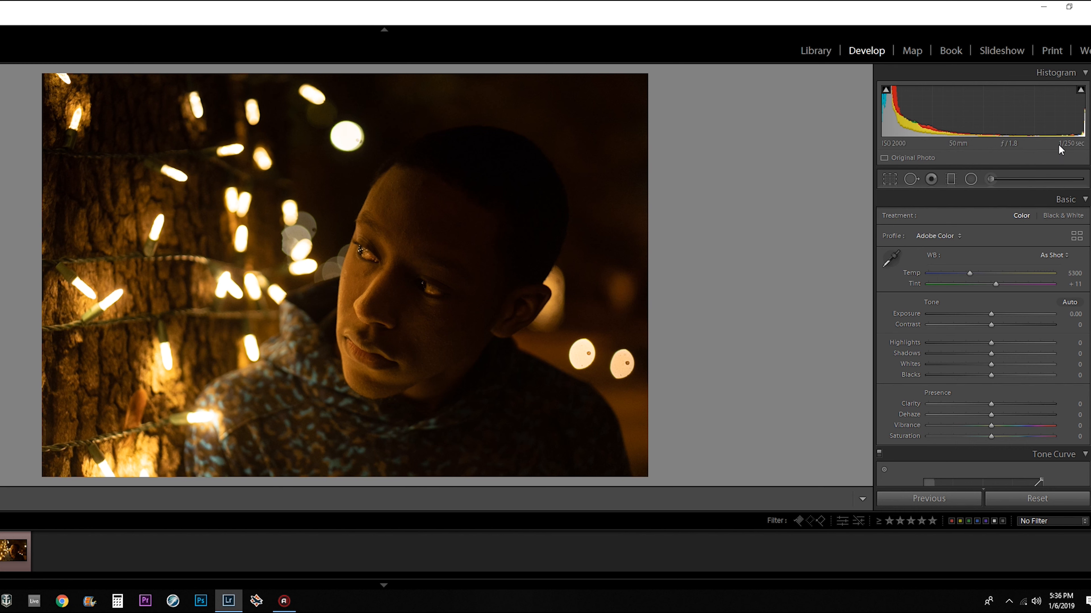
mouse_move(1016, 152)
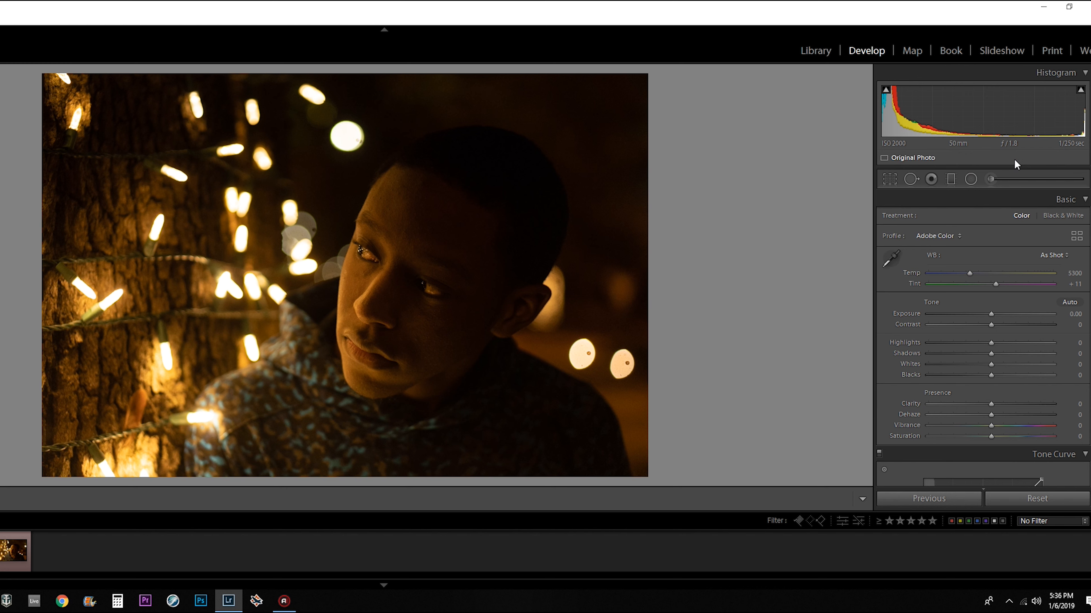
mouse_move(1009, 144)
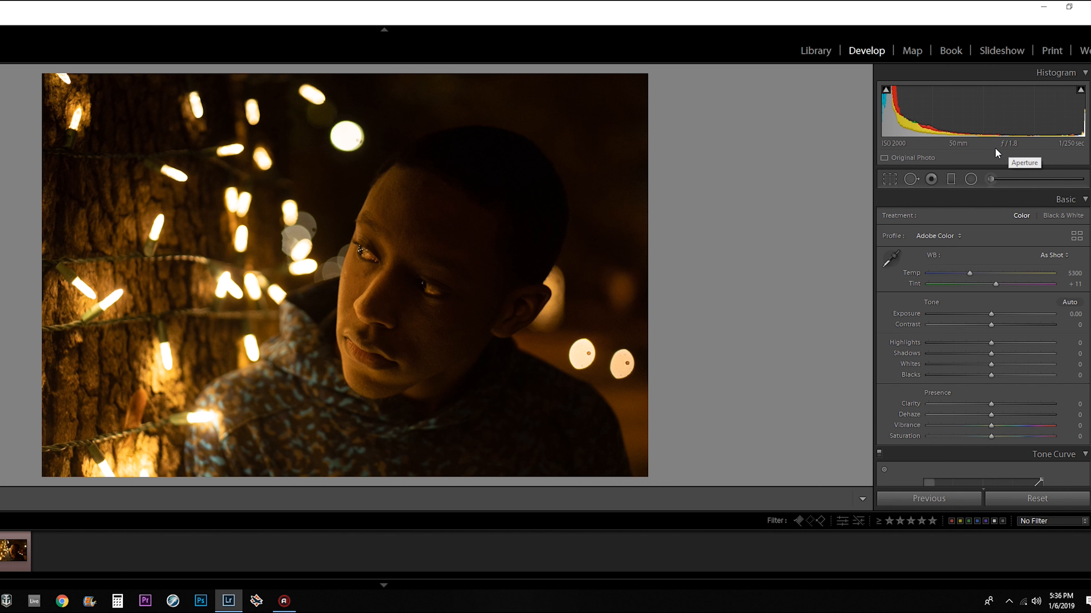
mouse_move(908, 150)
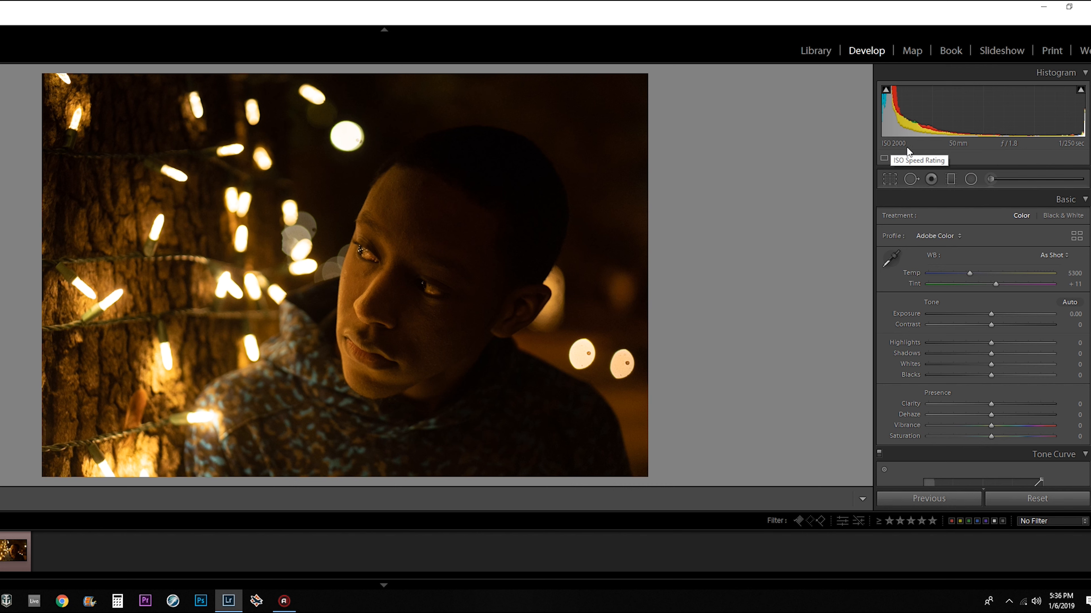
mouse_move(332, 332)
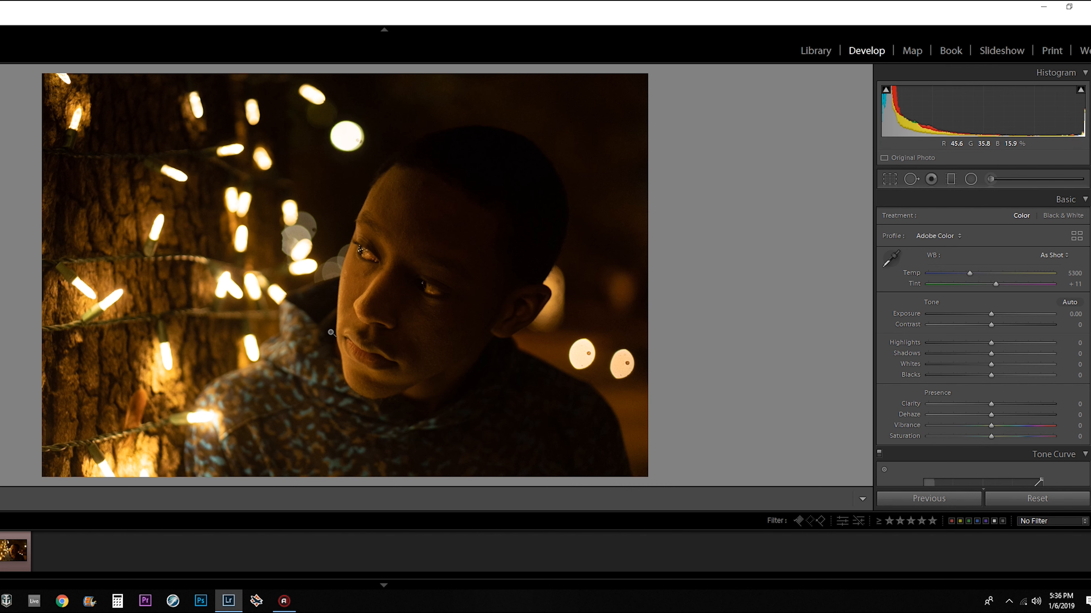
mouse_move(138, 298)
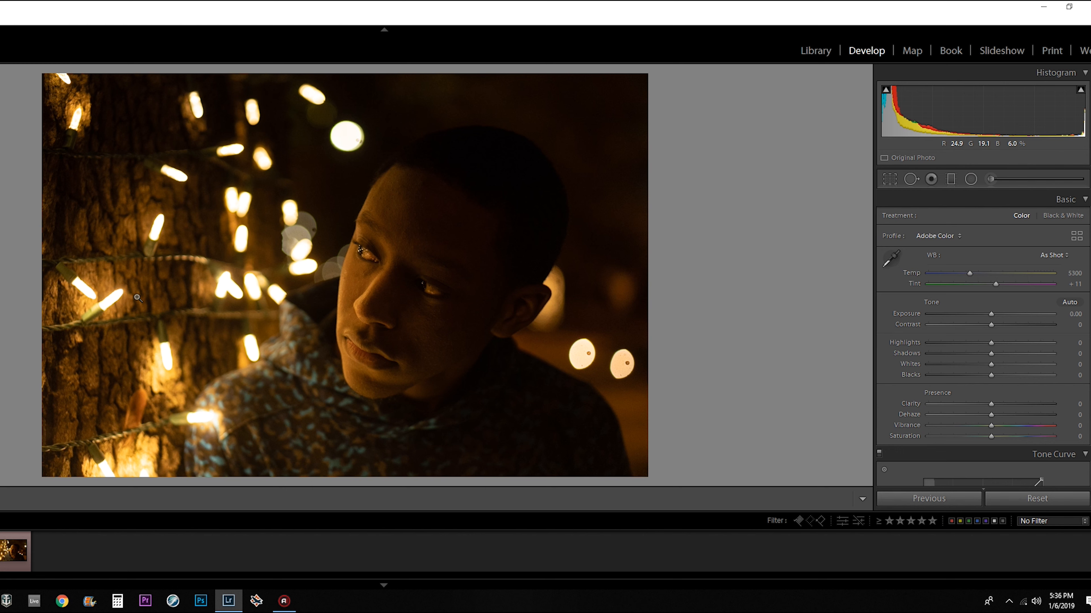
mouse_move(340, 123)
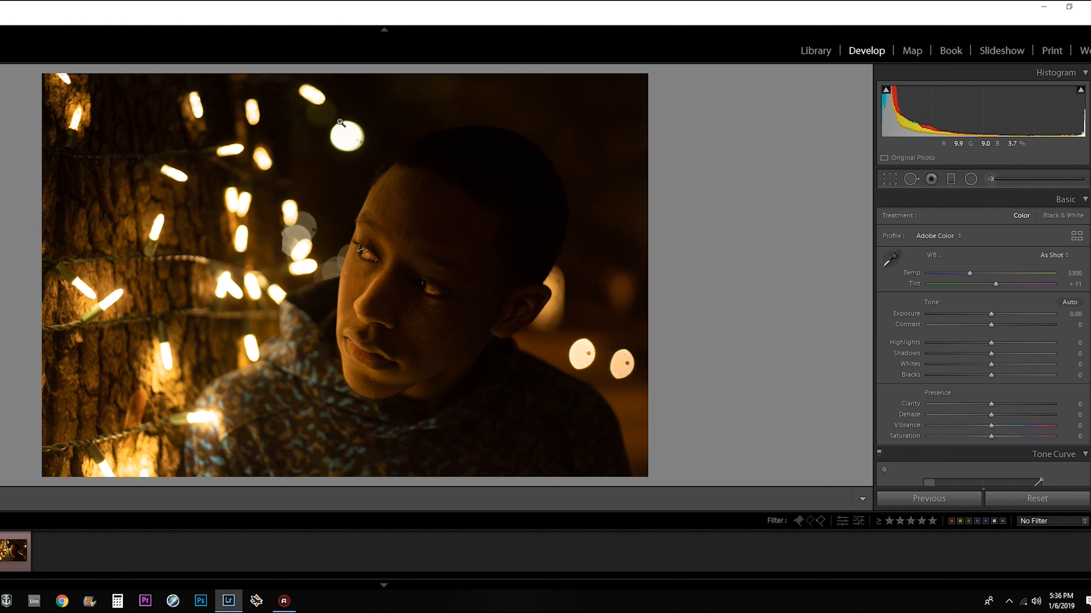
mouse_move(530, 320)
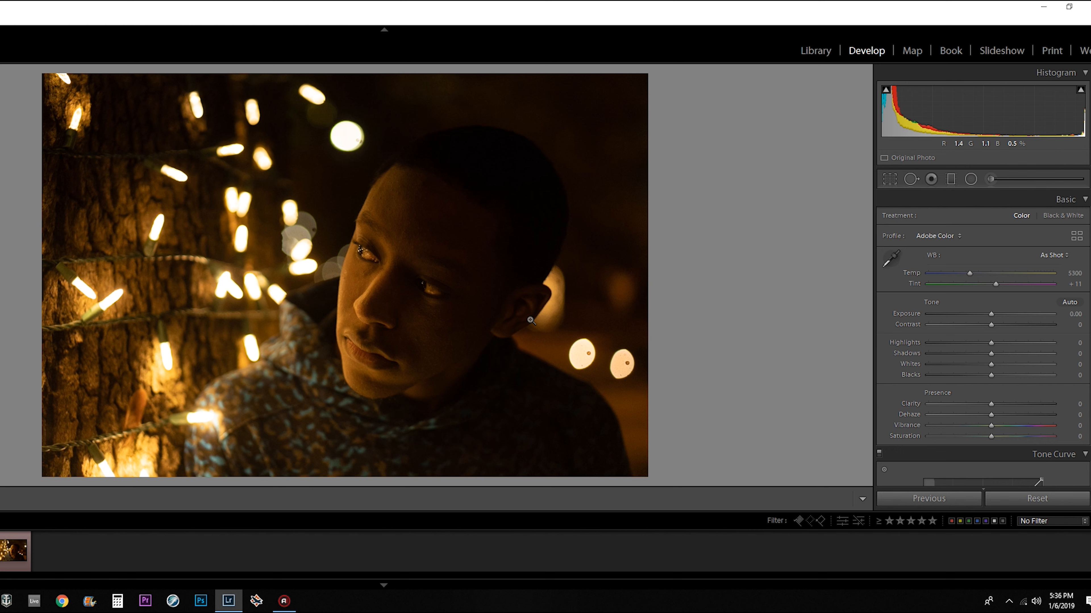
mouse_move(269, 110)
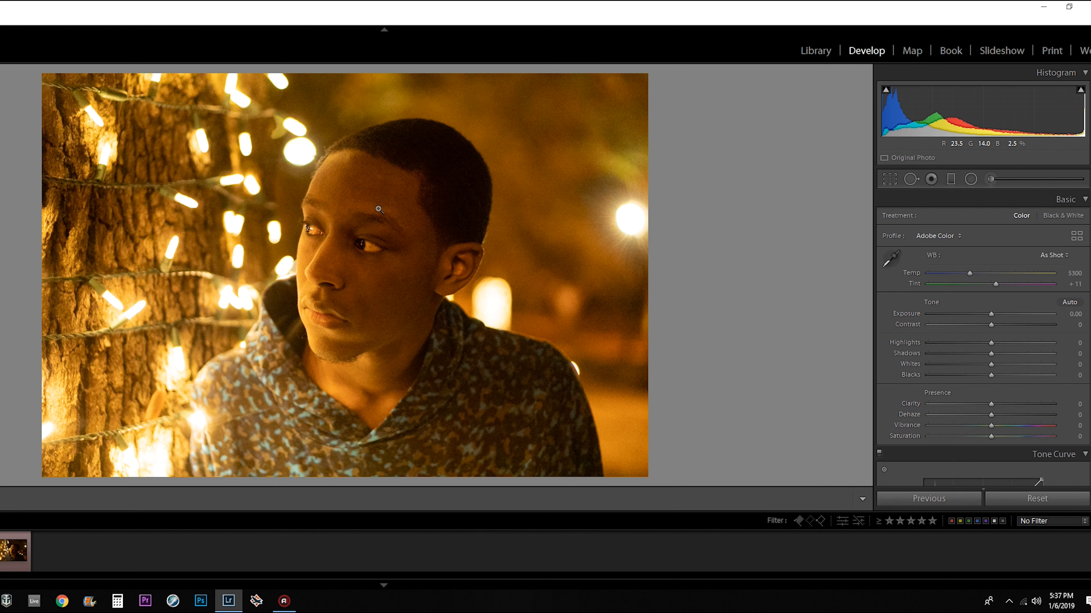
mouse_move(422, 361)
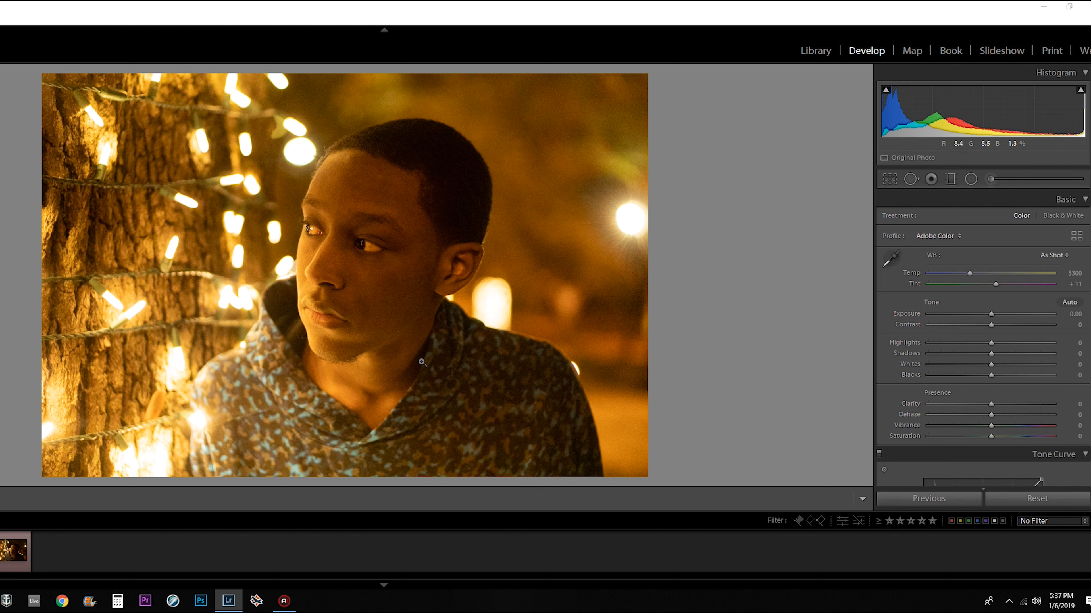
mouse_move(464, 418)
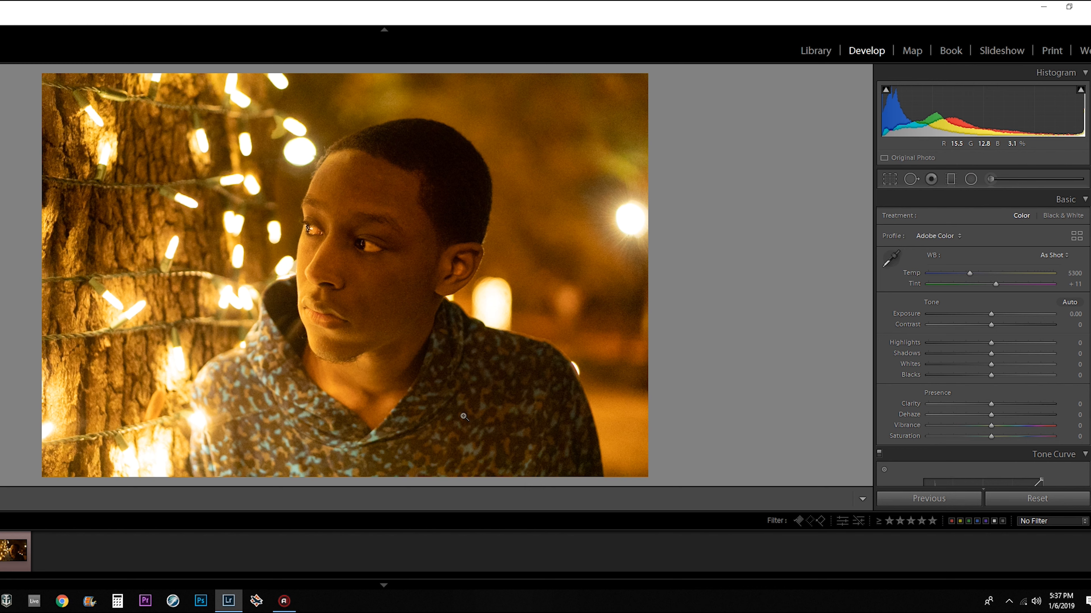
mouse_move(483, 243)
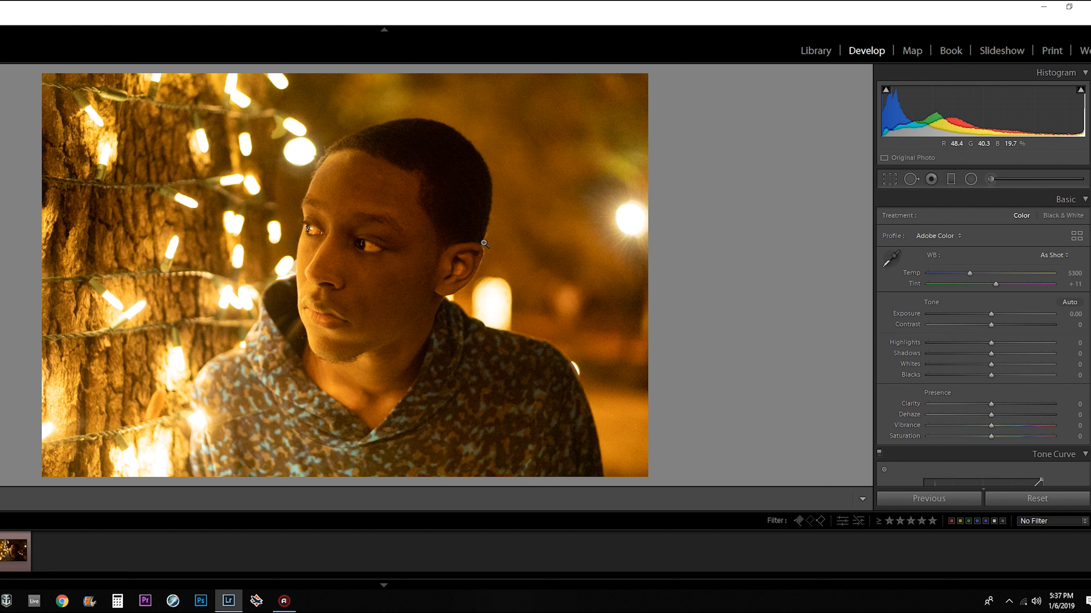
mouse_move(993, 318)
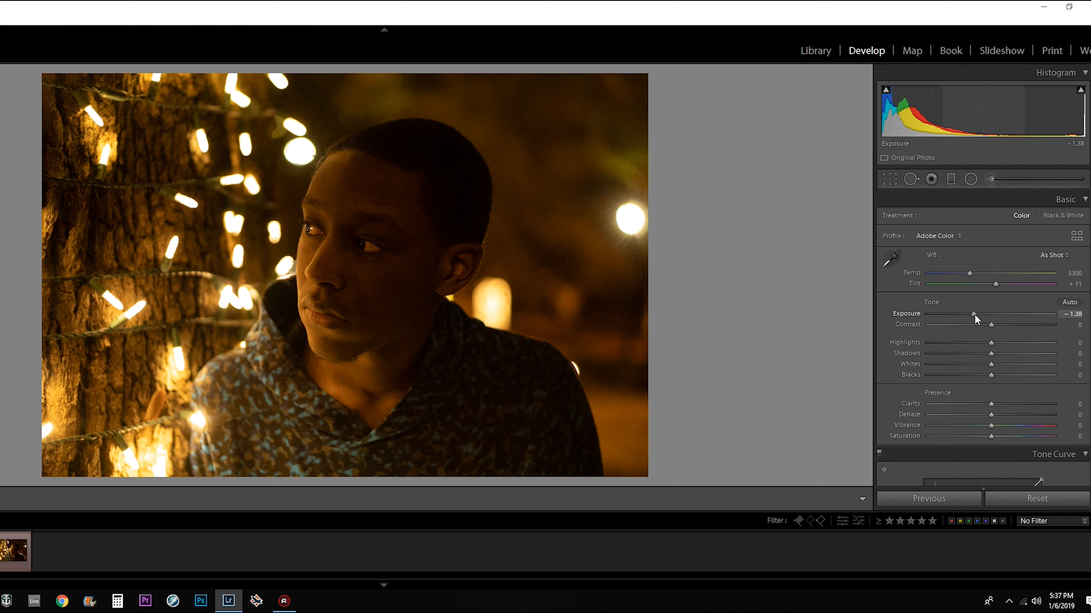
mouse_move(867, 179)
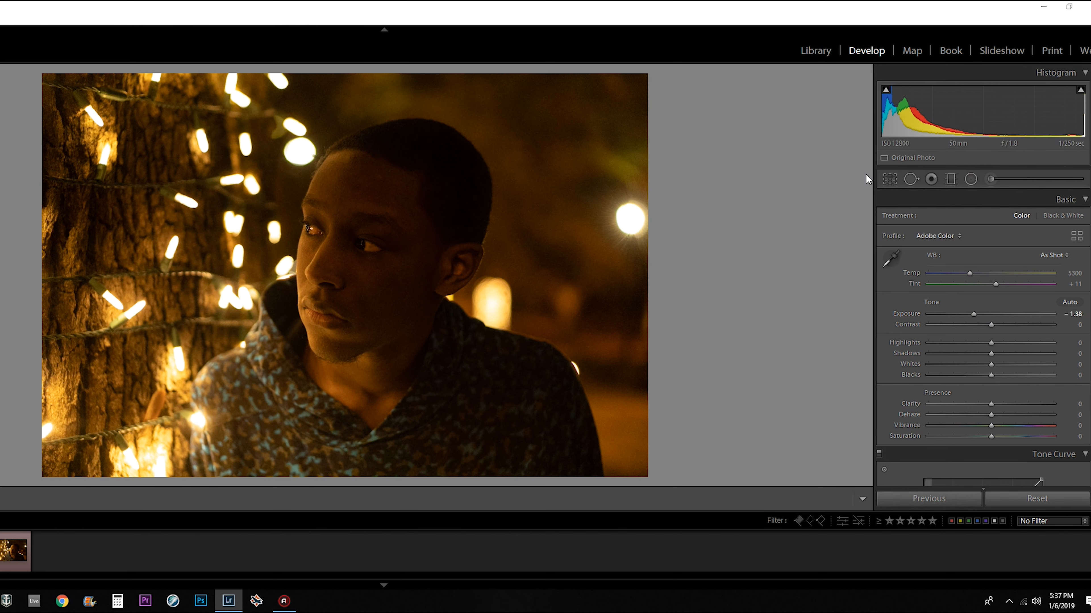
mouse_move(898, 152)
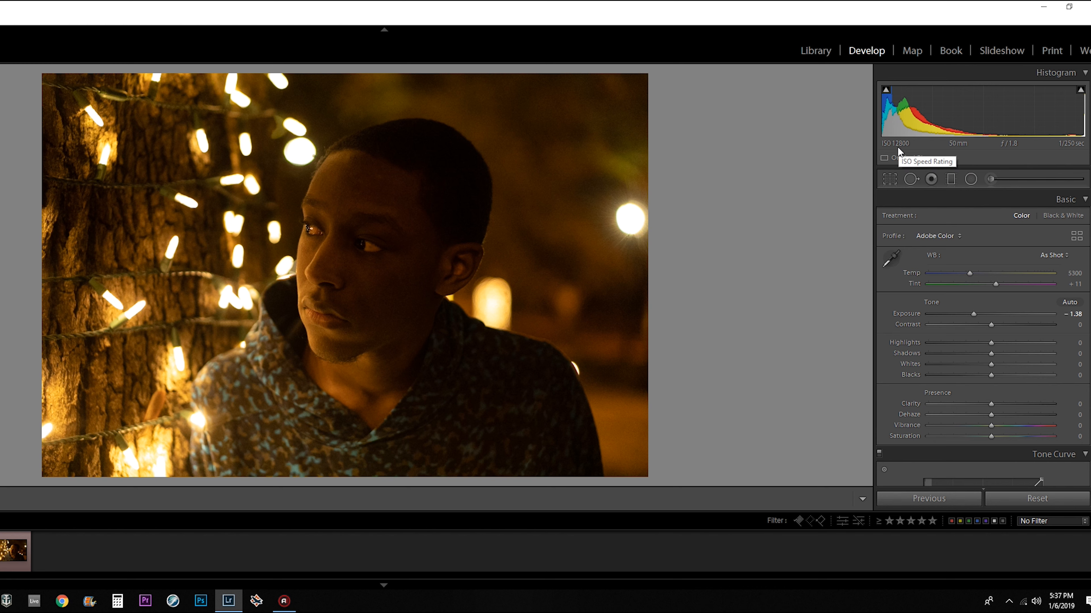
mouse_move(595, 160)
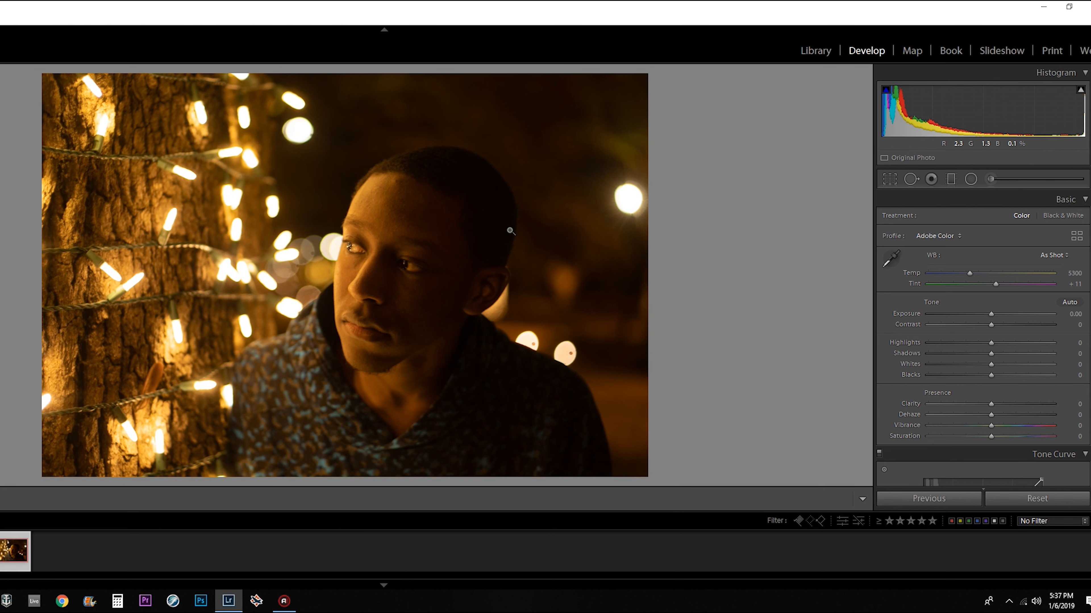
mouse_move(756, 282)
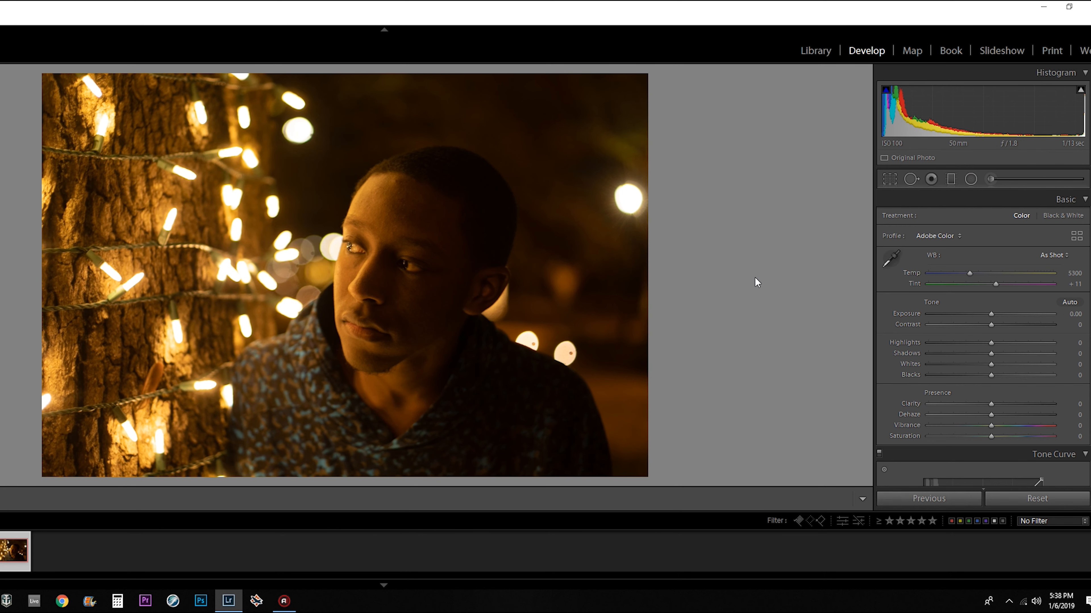
mouse_move(899, 147)
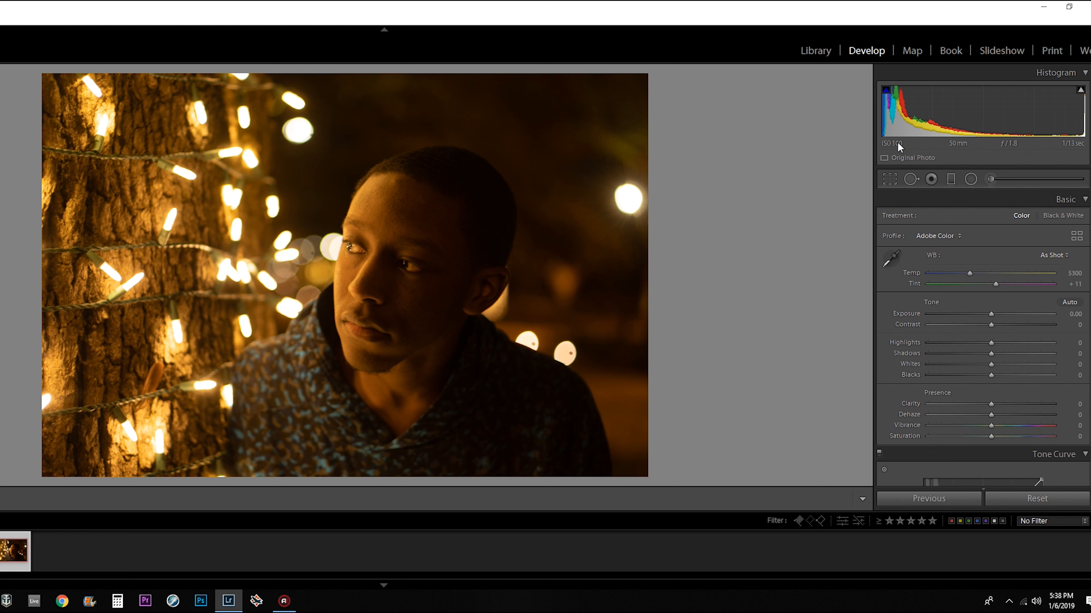
mouse_move(899, 148)
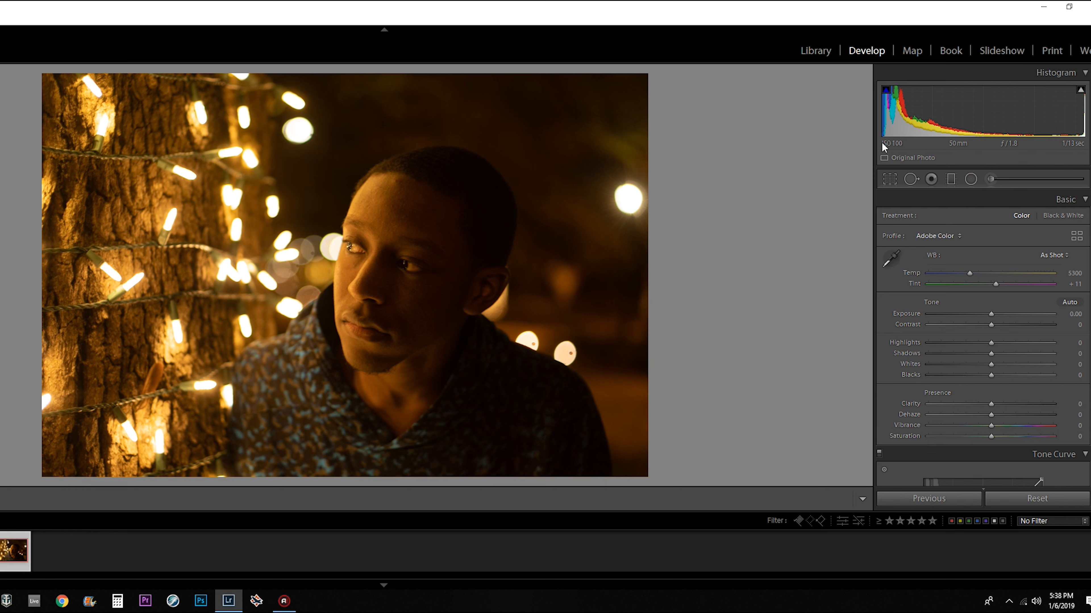
mouse_move(892, 143)
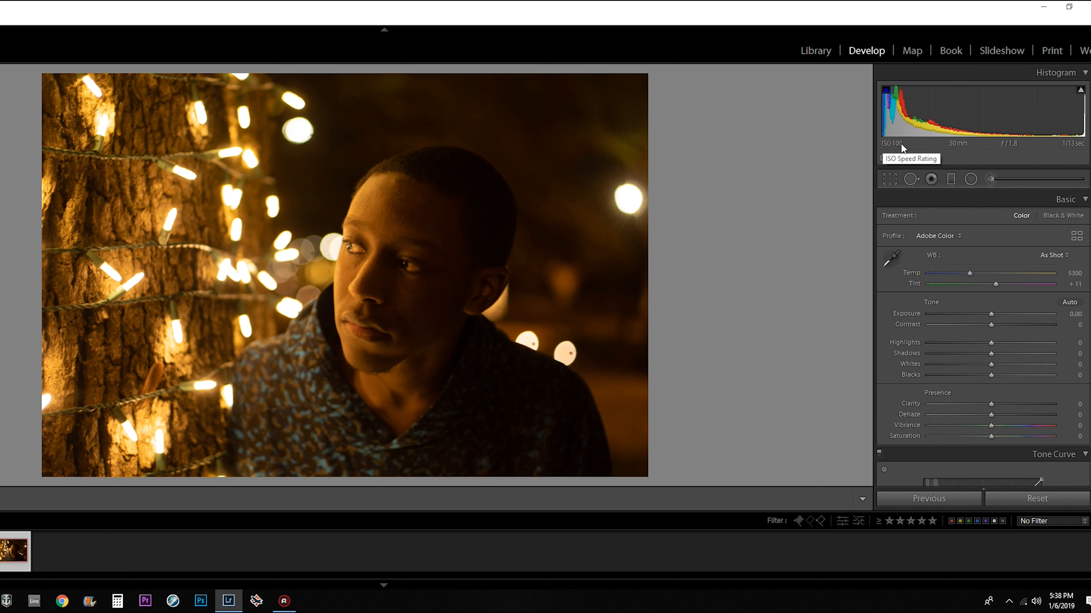
mouse_move(832, 172)
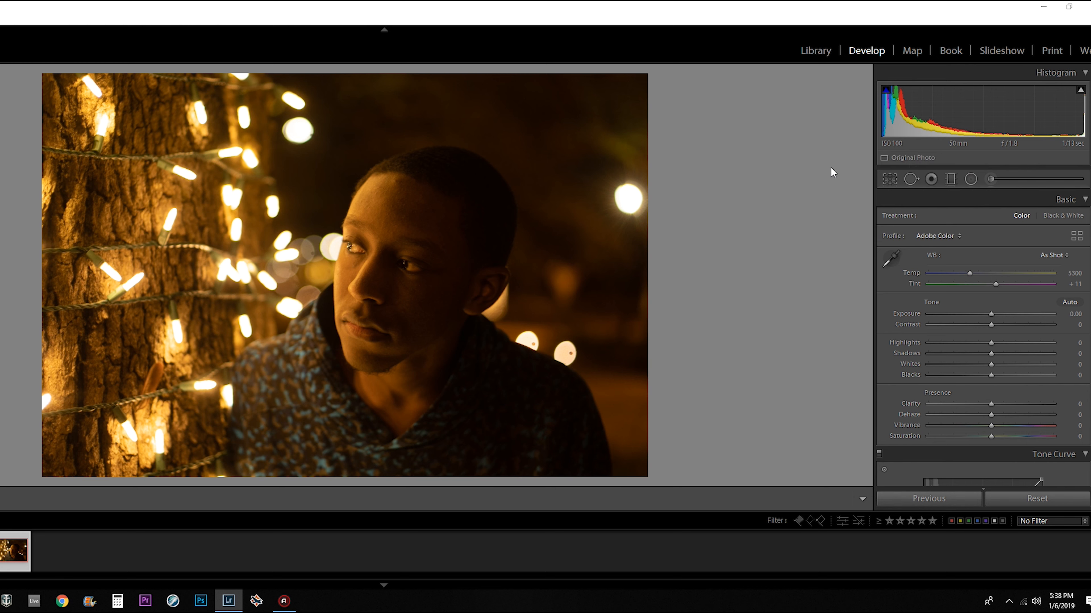
mouse_move(910, 148)
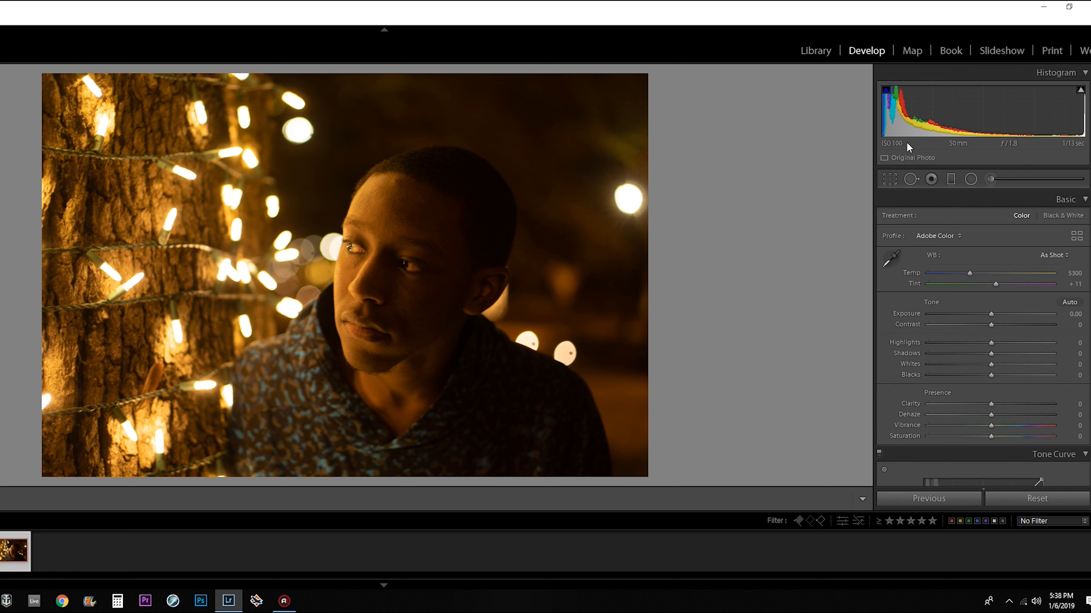
mouse_move(1088, 152)
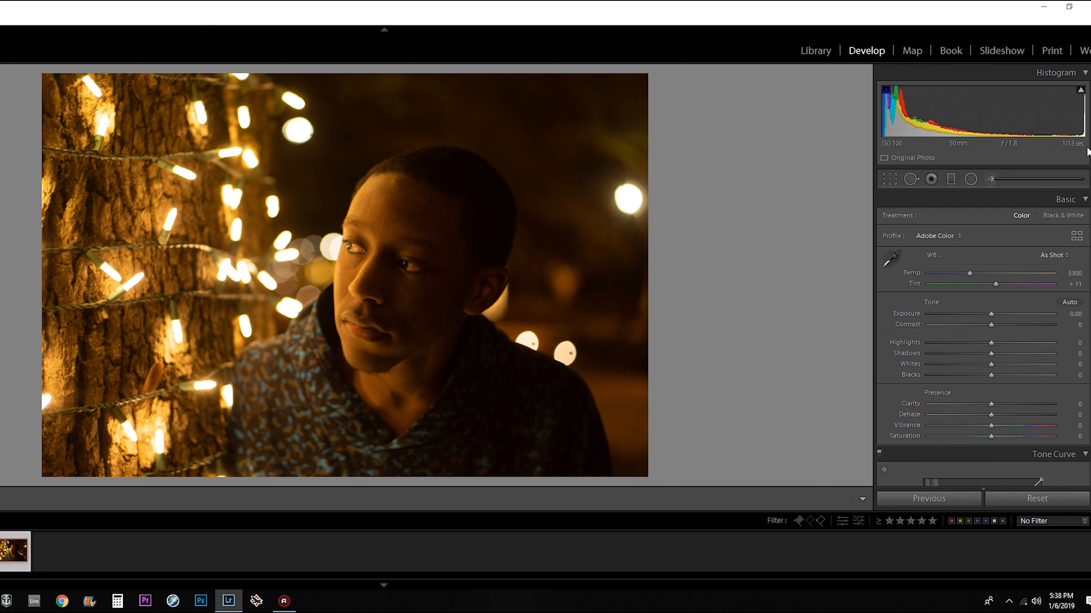
mouse_move(702, 431)
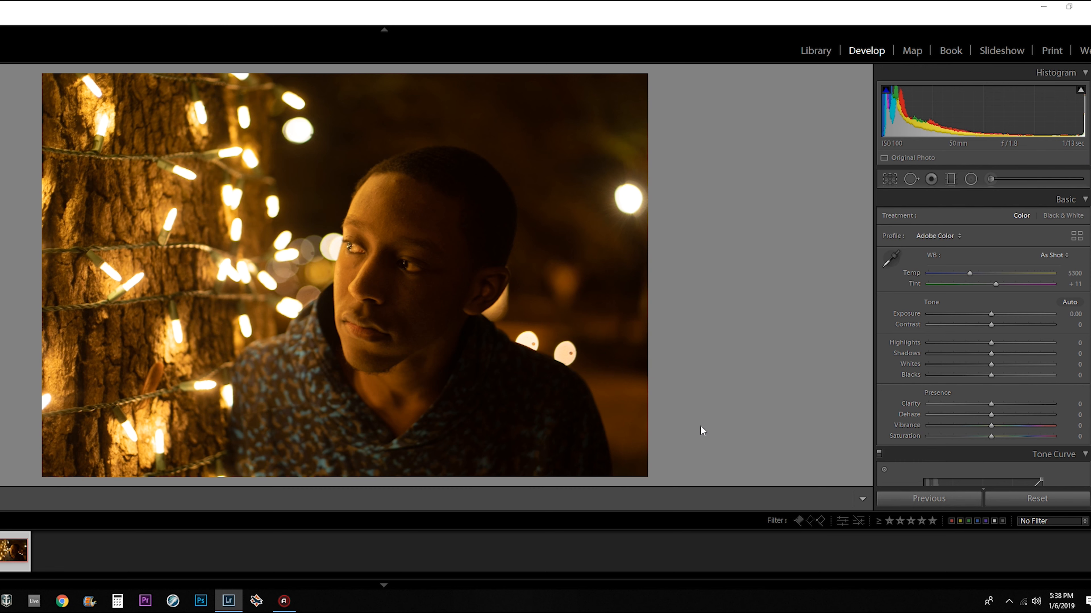
mouse_move(318, 109)
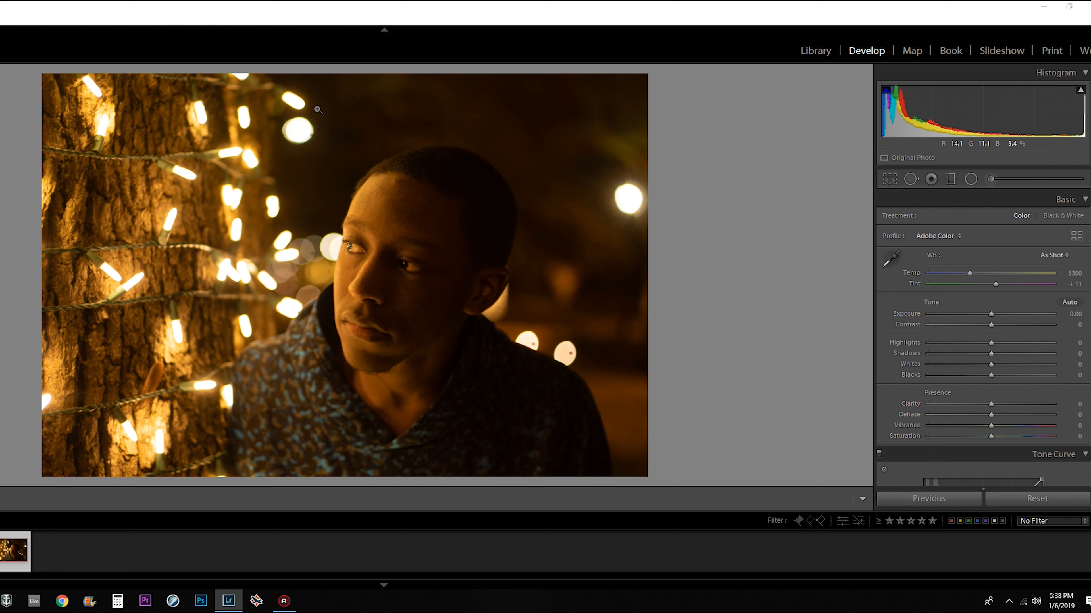
mouse_move(376, 374)
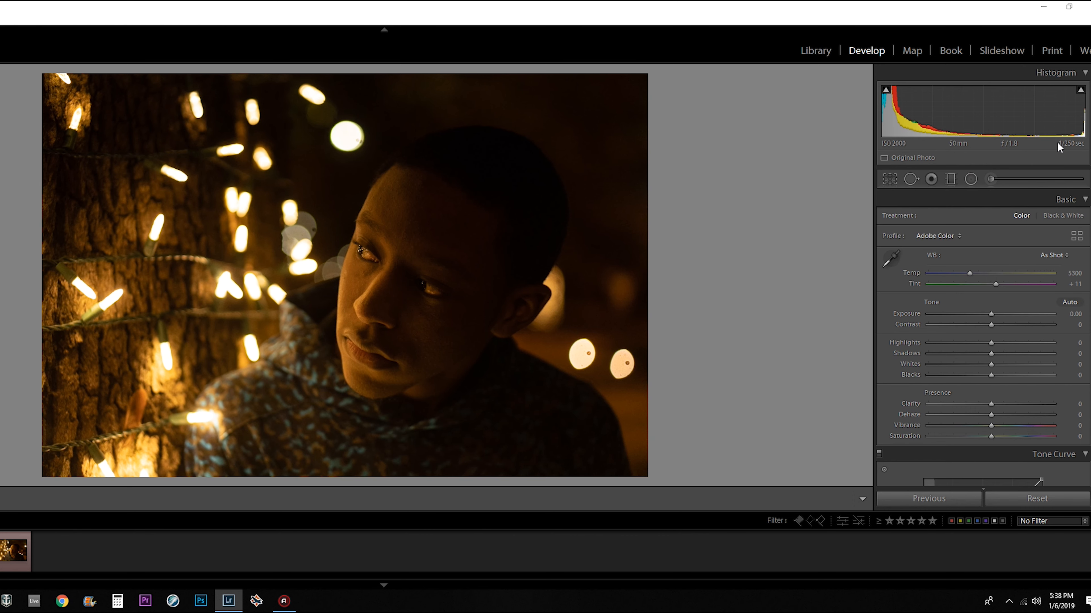
mouse_move(895, 152)
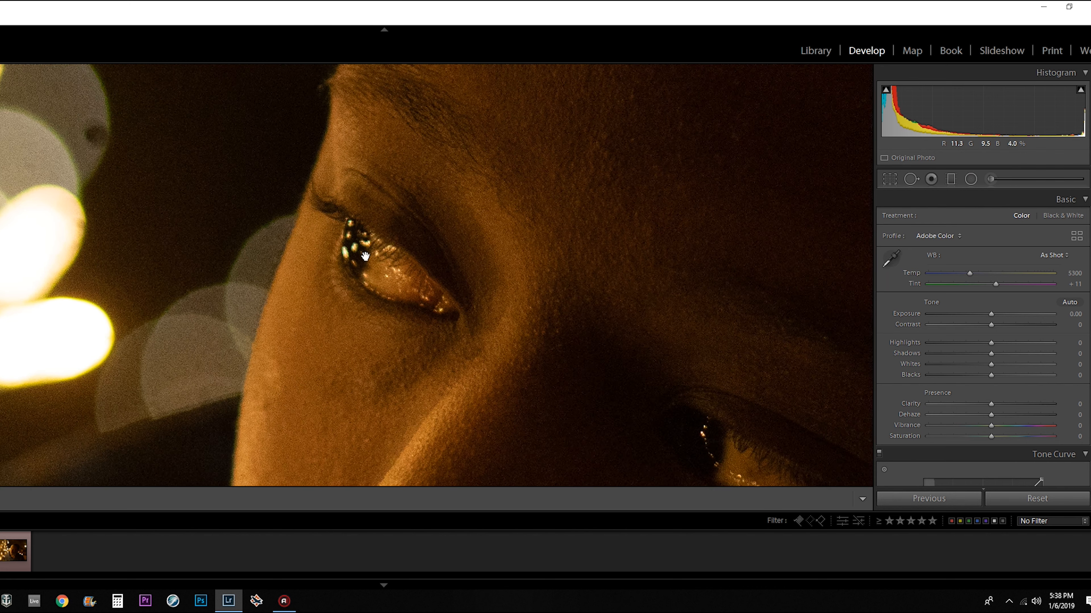
mouse_move(379, 162)
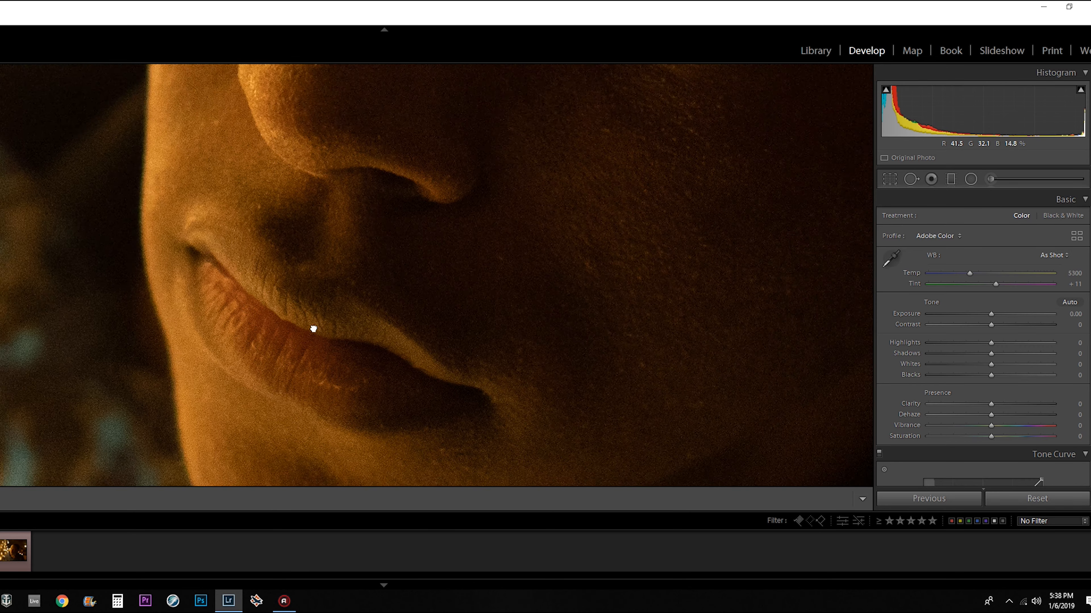
left_click(14, 551)
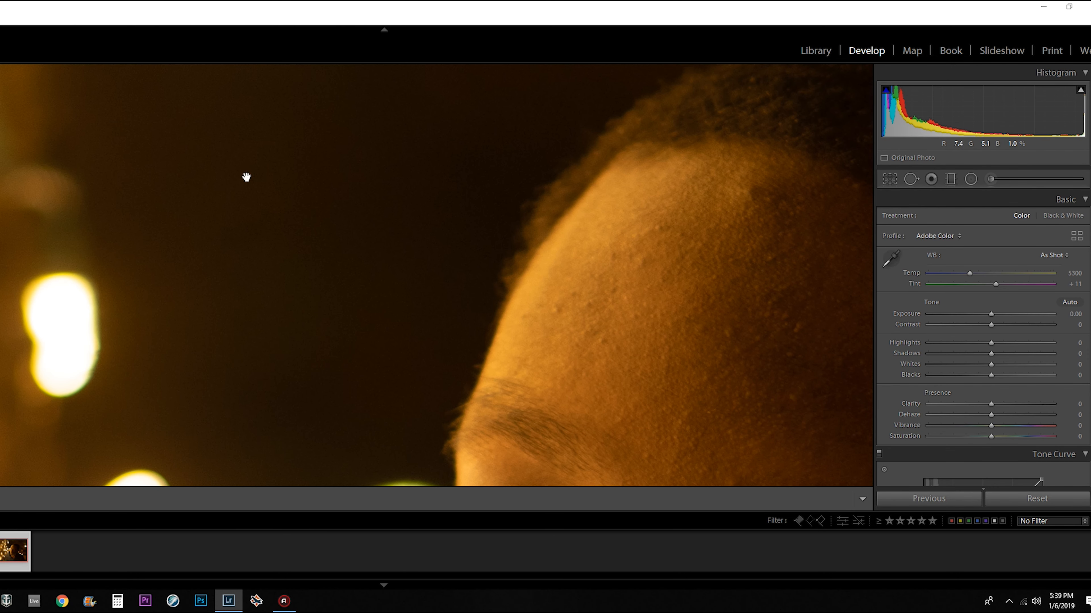
left_click_drag(246, 177, 309, 176)
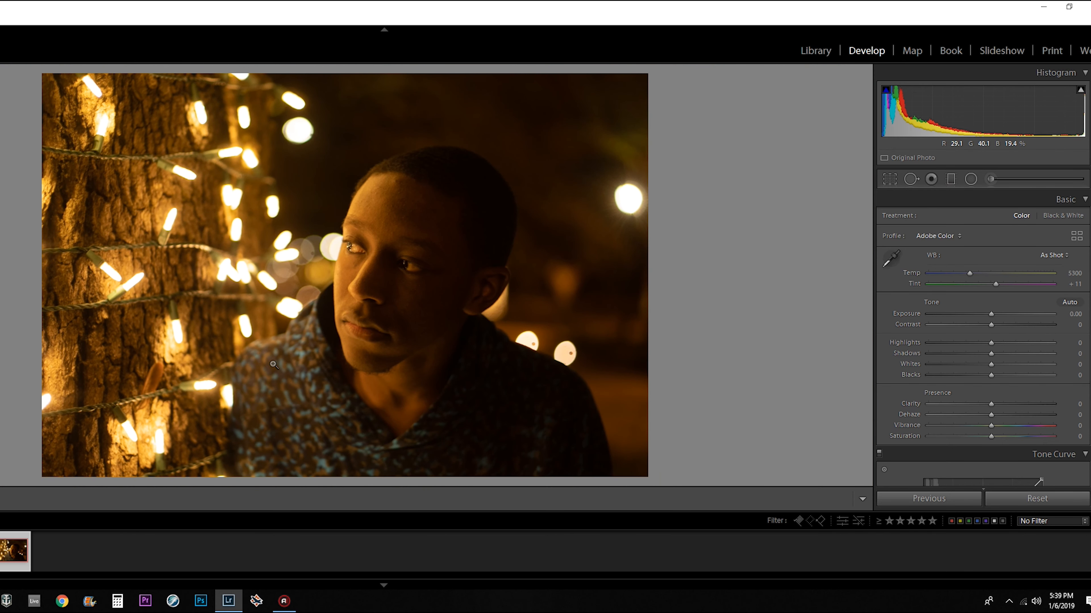
mouse_move(502, 304)
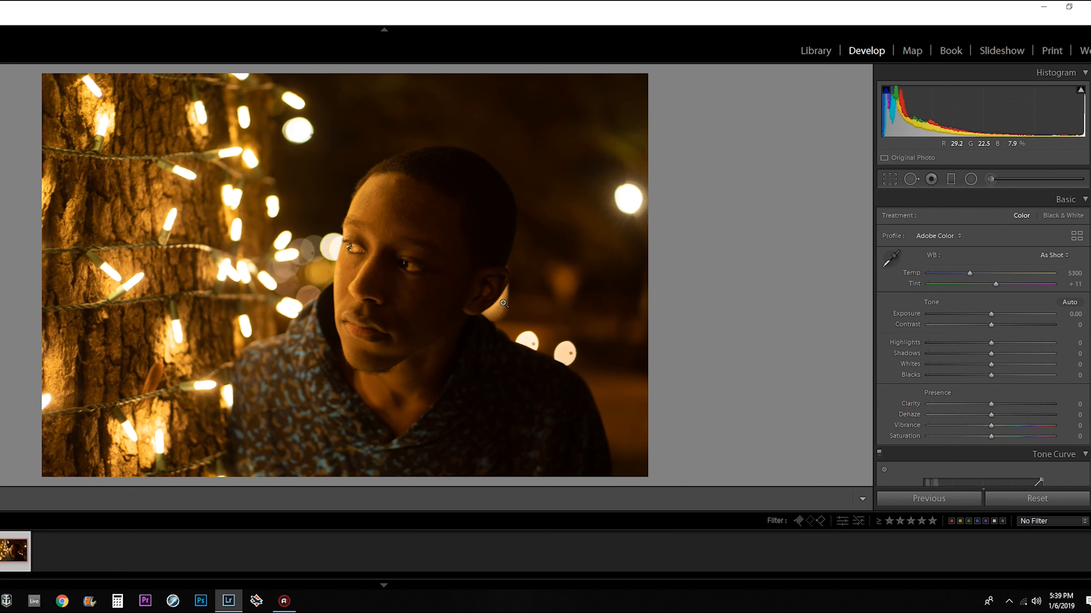
mouse_move(907, 155)
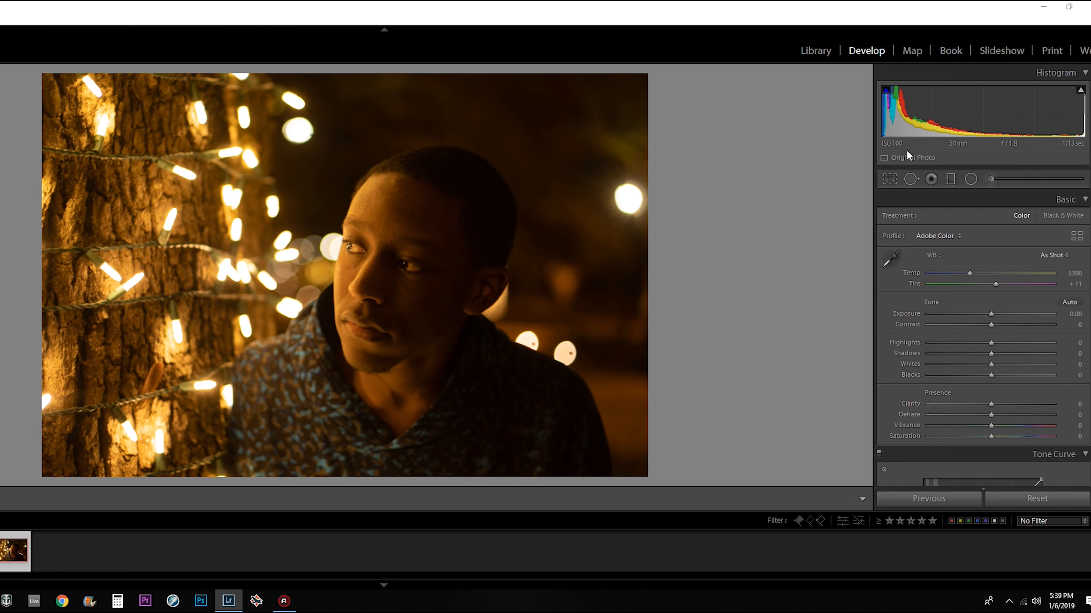
mouse_move(1077, 150)
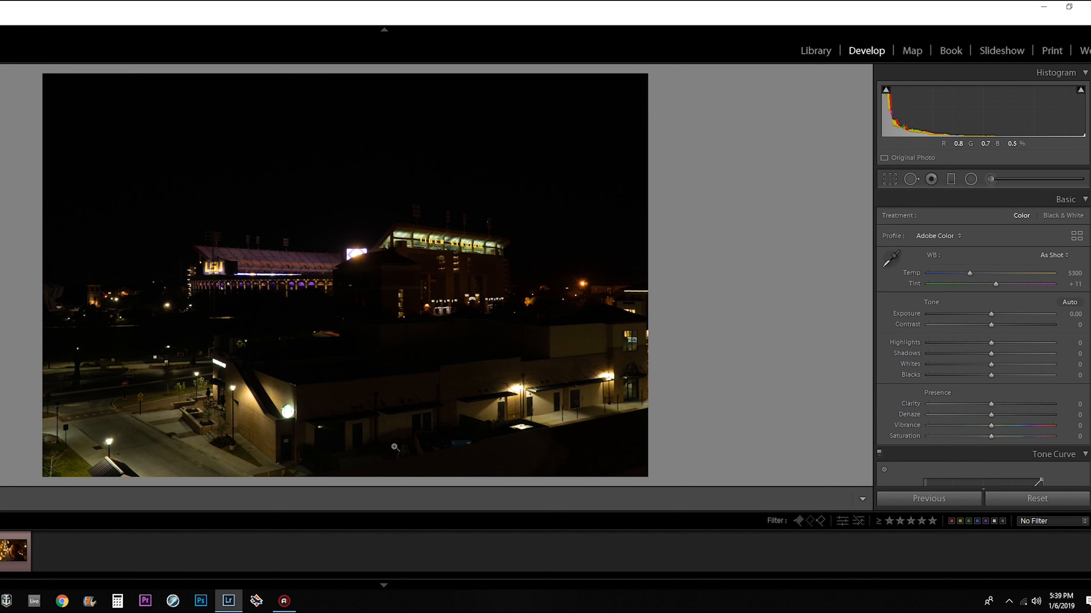
mouse_move(905, 160)
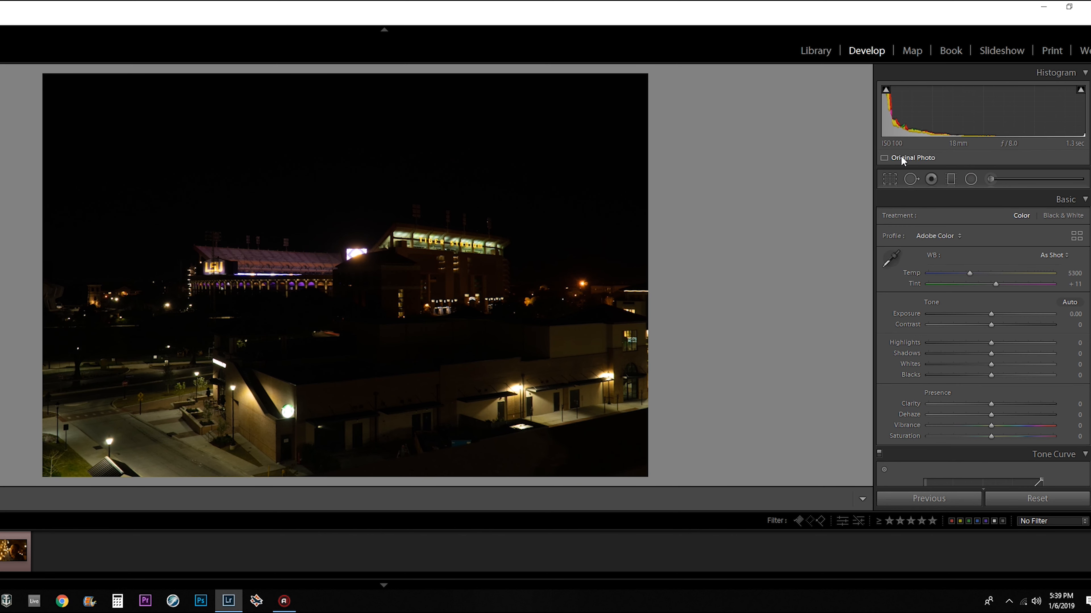
mouse_move(1012, 154)
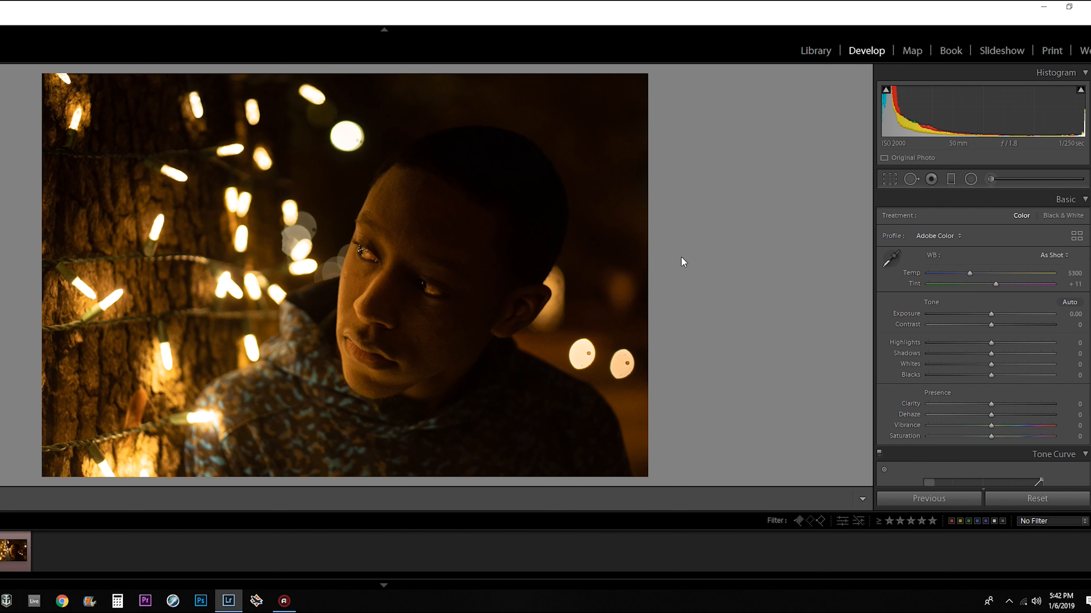
mouse_move(681, 255)
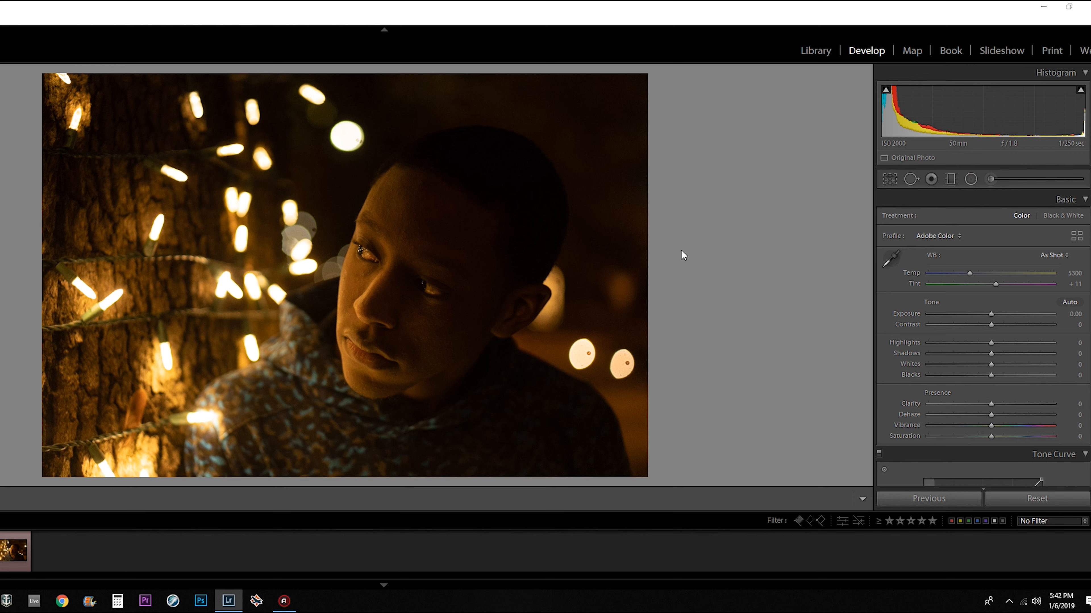
mouse_move(705, 307)
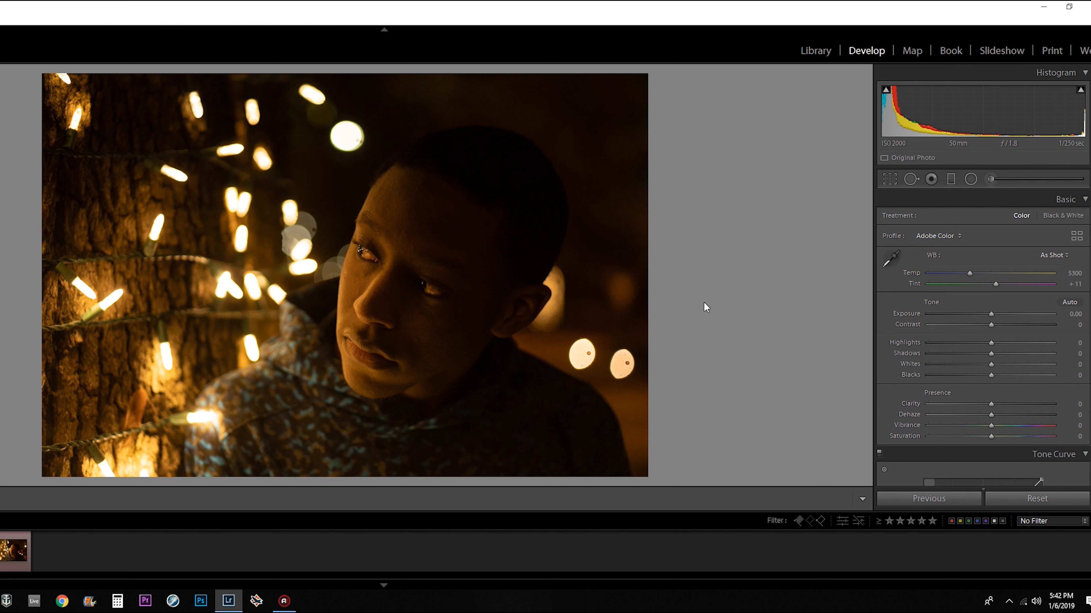
mouse_move(746, 301)
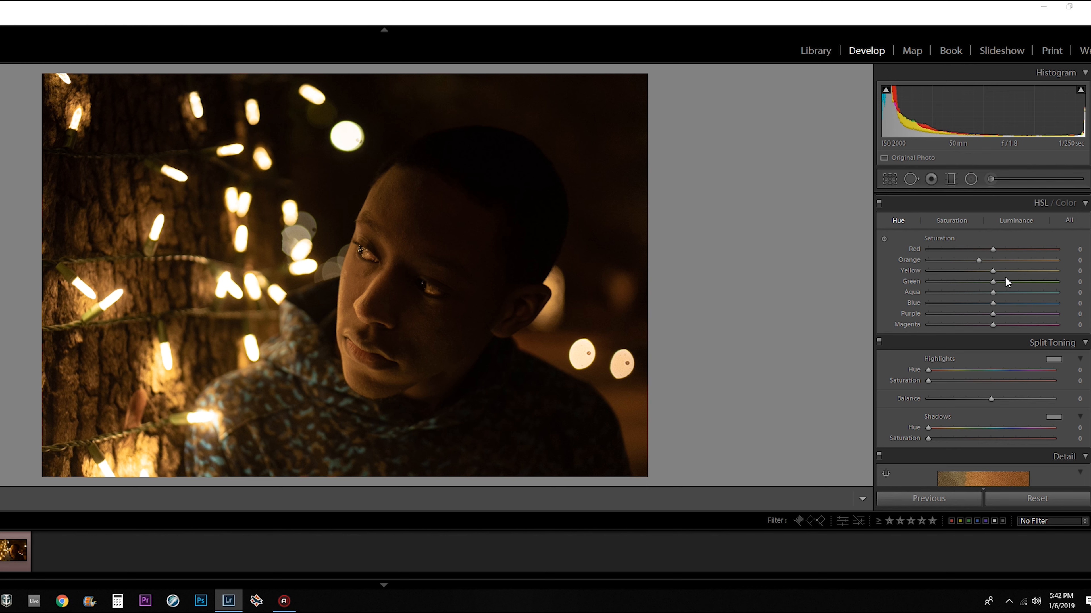
Step: Cool the white balance to Temp 3176, Tint +10, with Shadows +55 and Whites -100
left_click(1015, 221)
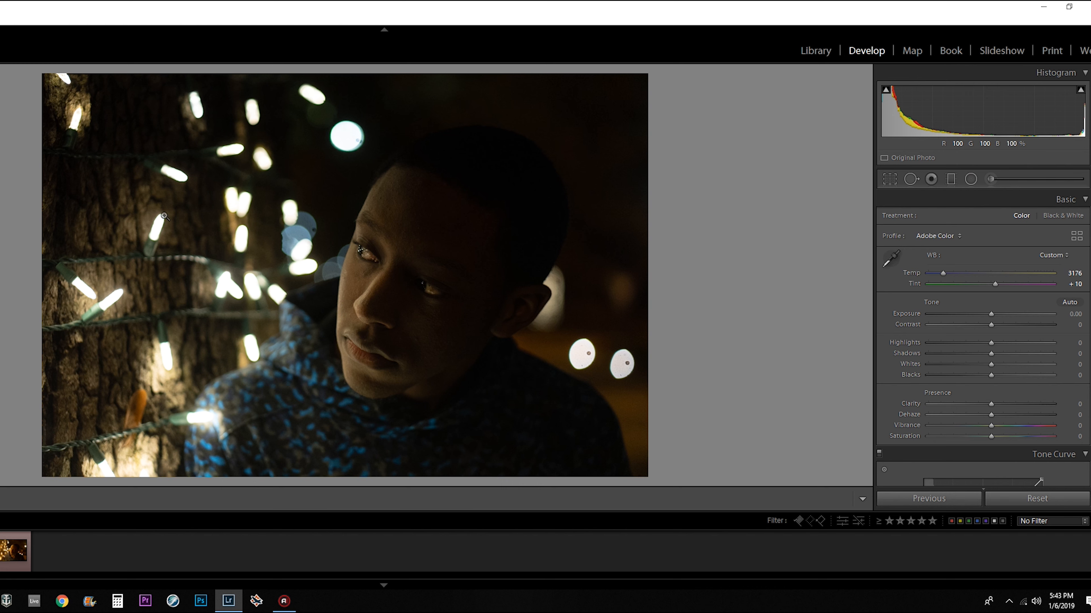
mouse_move(251, 102)
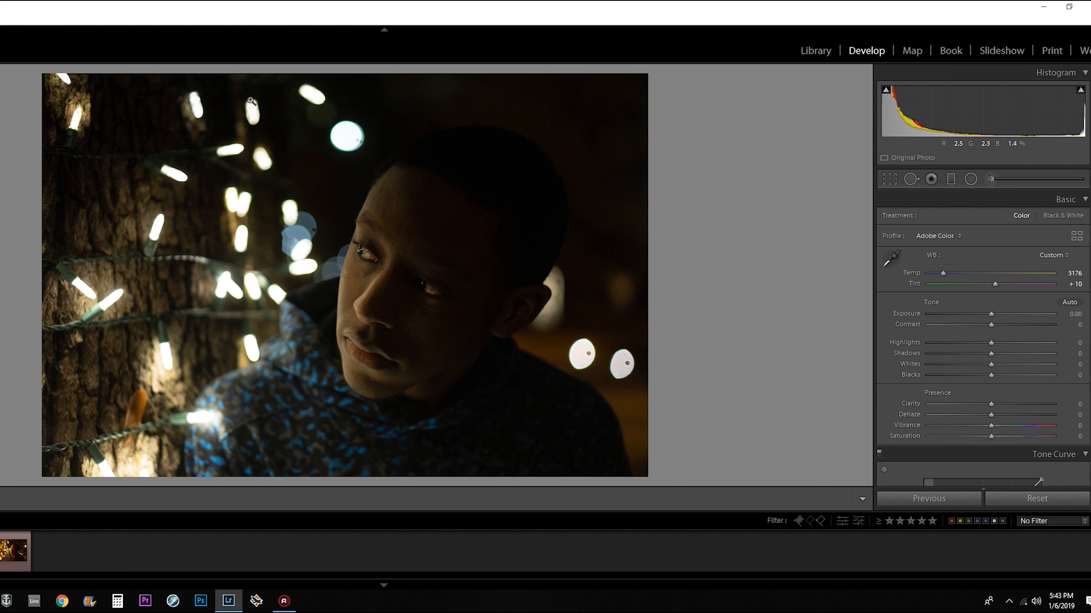
mouse_move(398, 412)
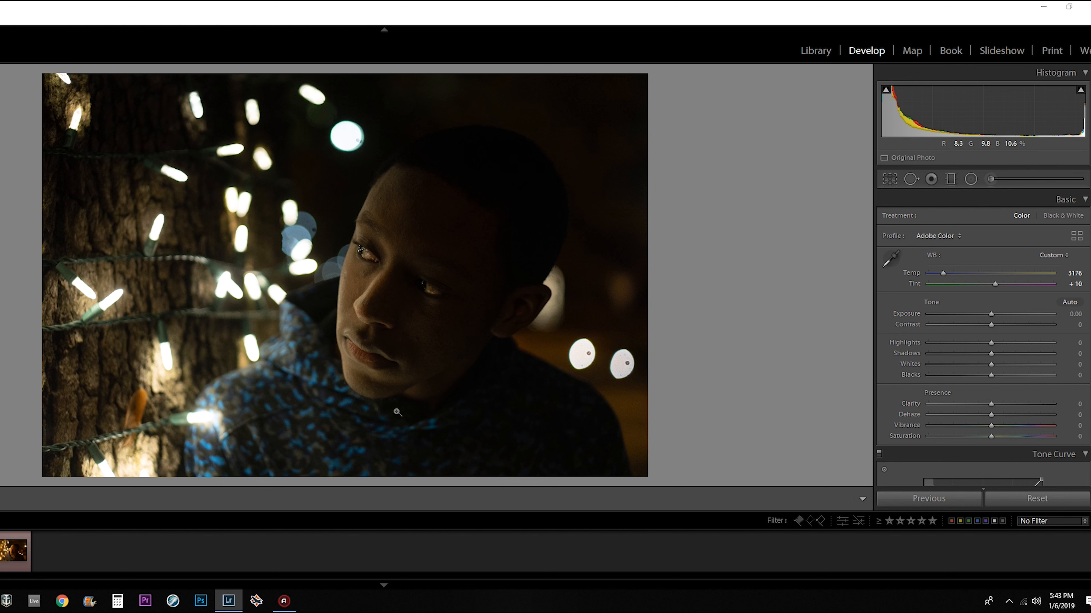
mouse_move(105, 271)
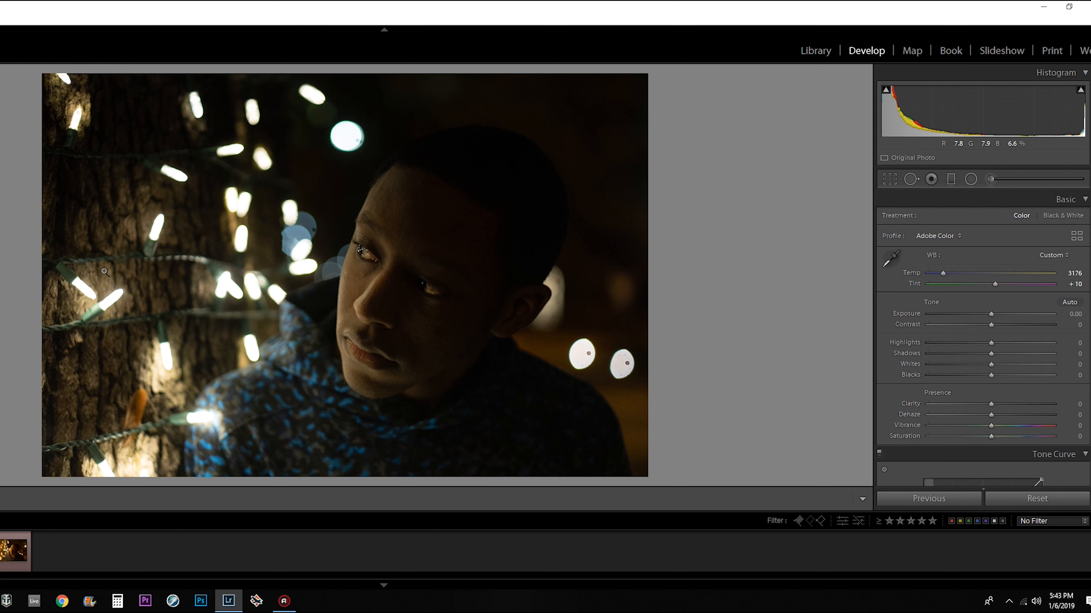
mouse_move(701, 321)
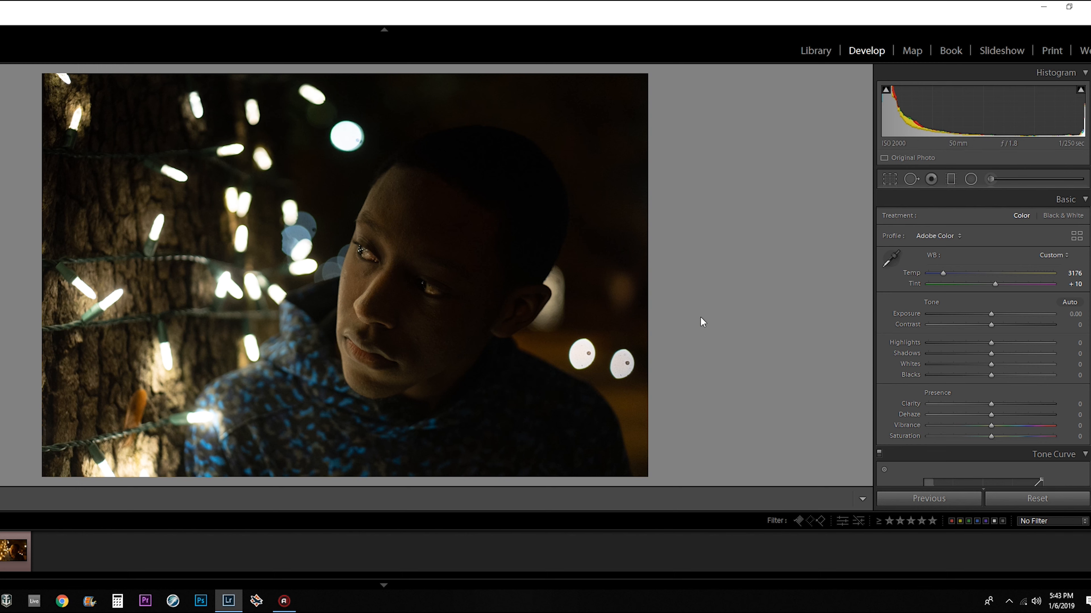
mouse_move(954, 311)
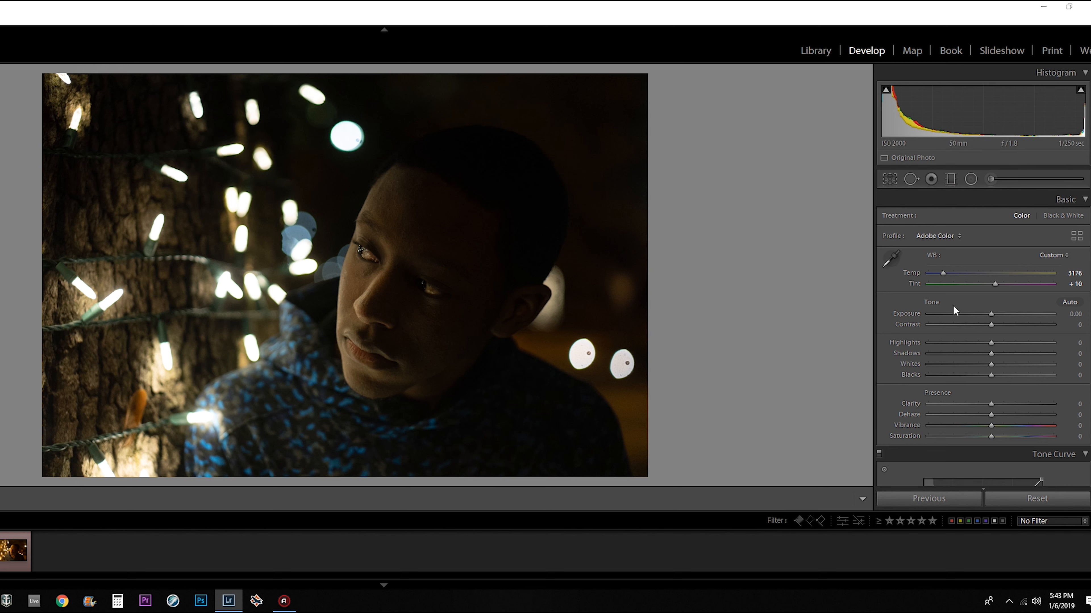
mouse_move(990, 357)
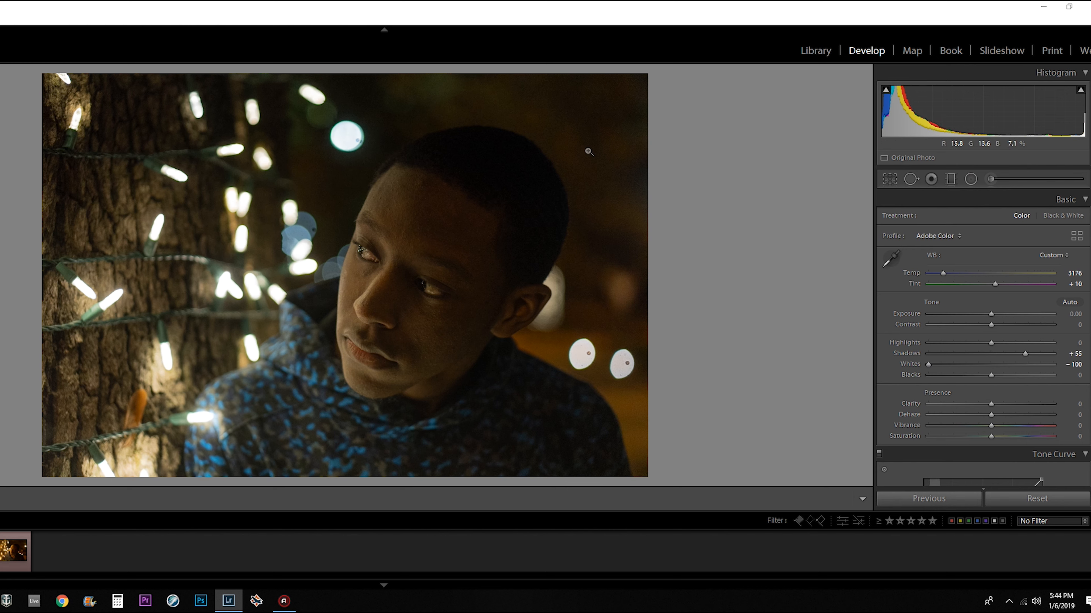
mouse_move(180, 284)
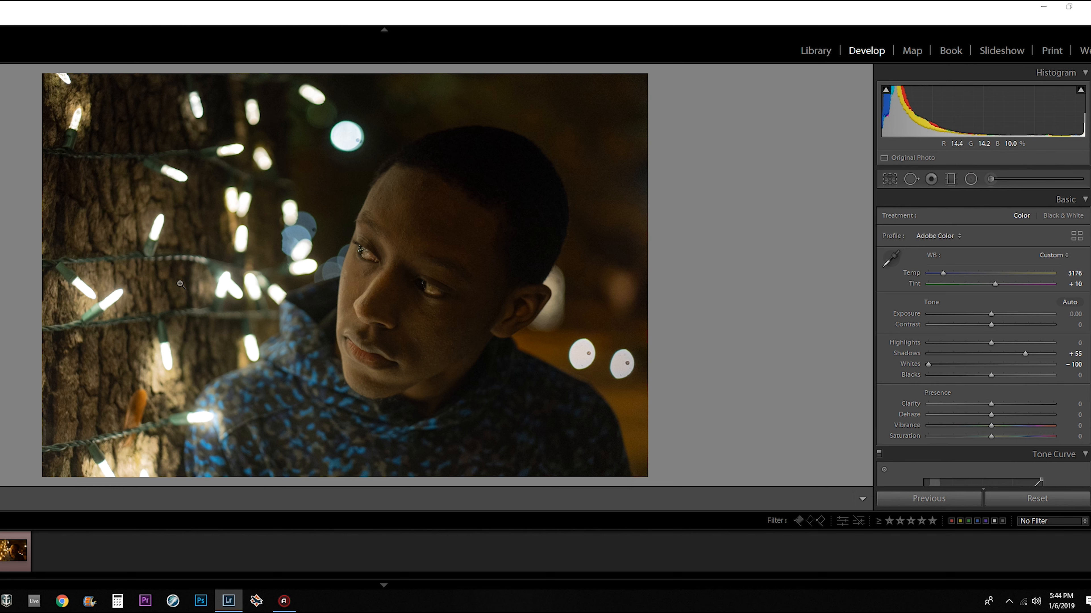
mouse_move(146, 318)
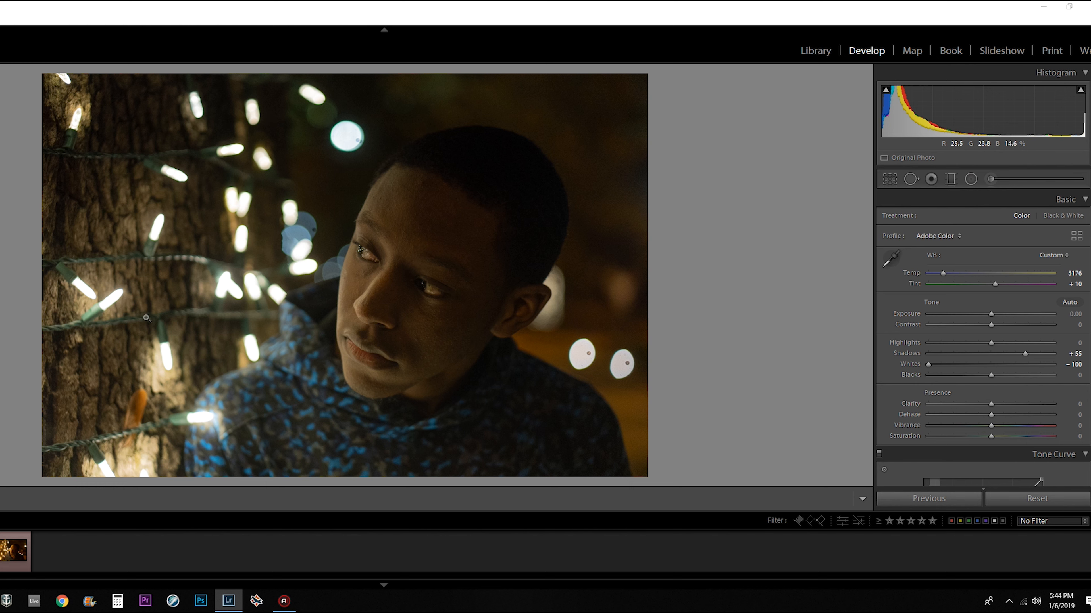
mouse_move(242, 127)
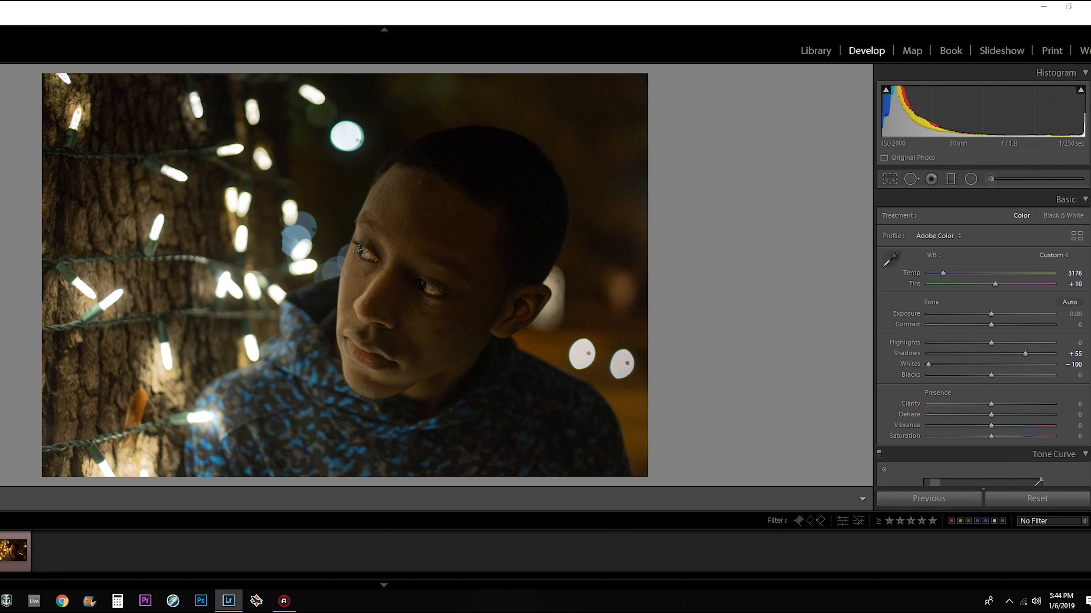
Step: Split-tone highlights Hue 39/Sat 67 with blue shadows, Red Primary Saturation +55, Luminance Orange +37, Aqua +59, Blue +50
scroll("down", 3)
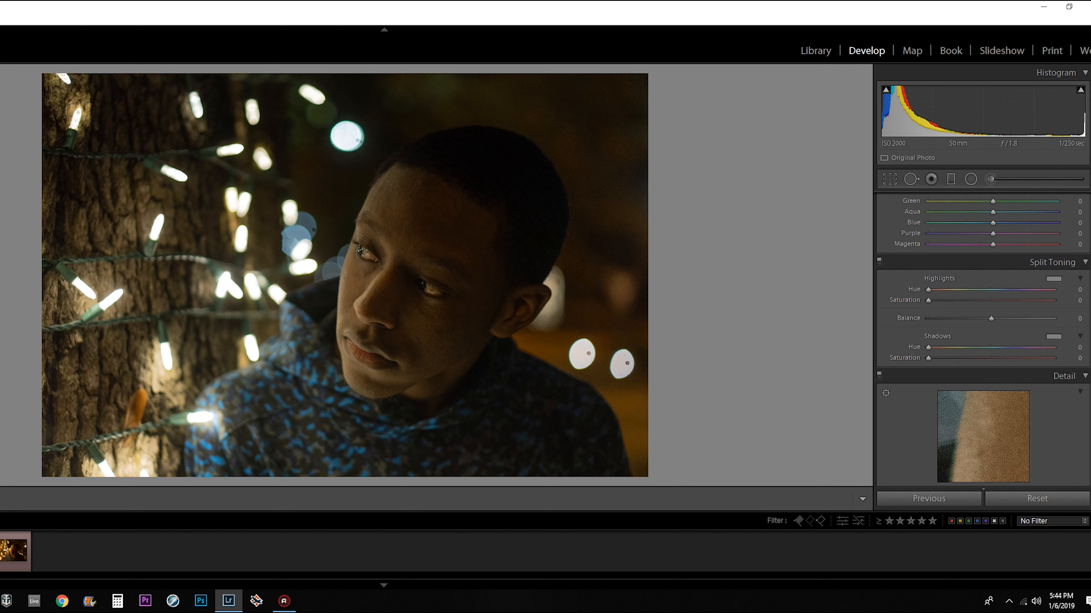
scroll("down", 3)
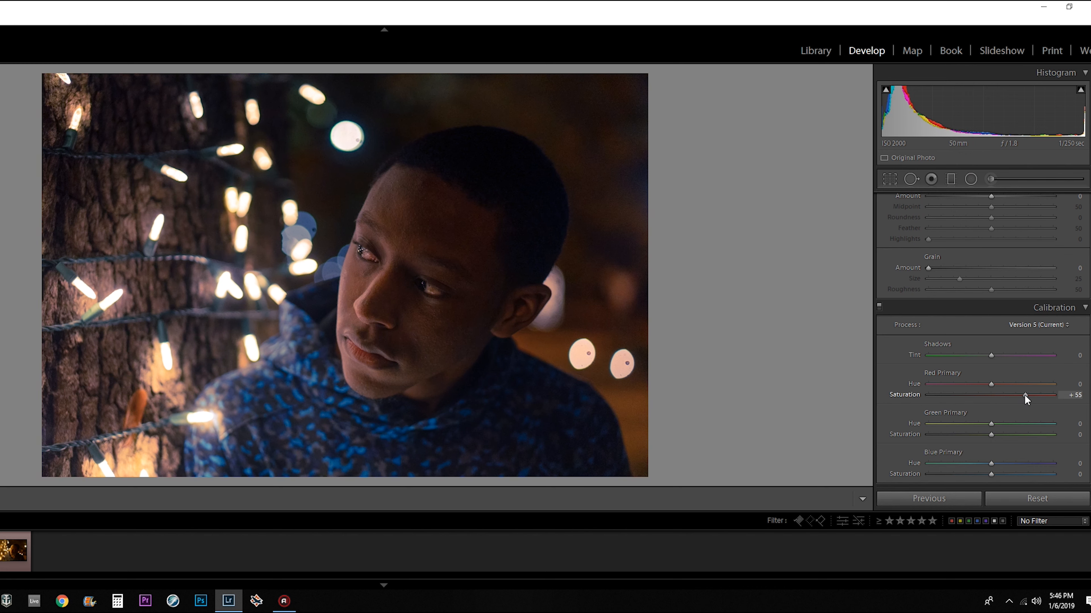
mouse_move(991, 437)
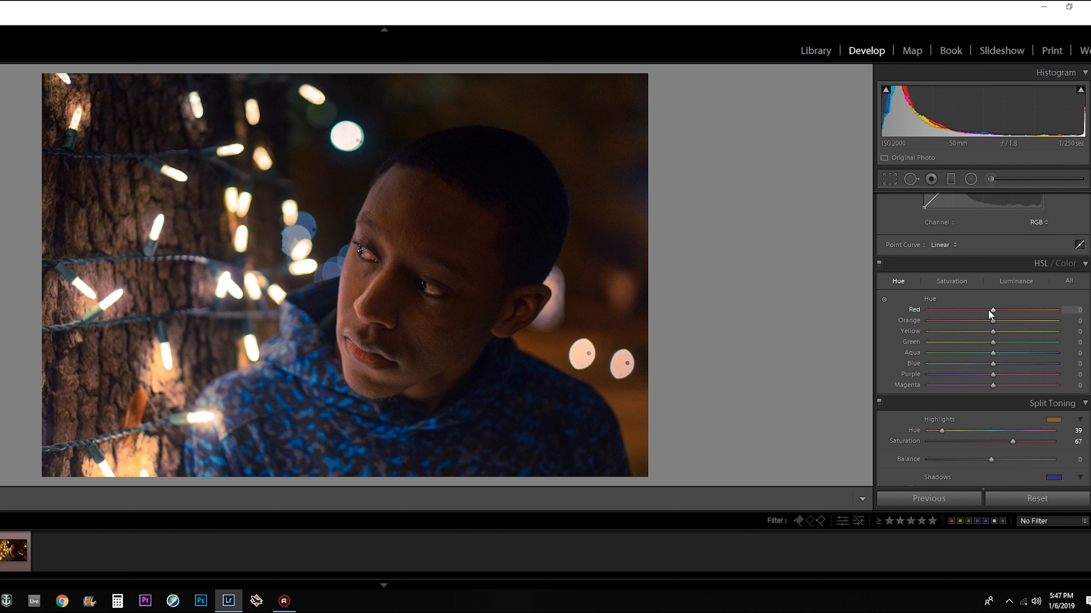
left_click(1015, 282)
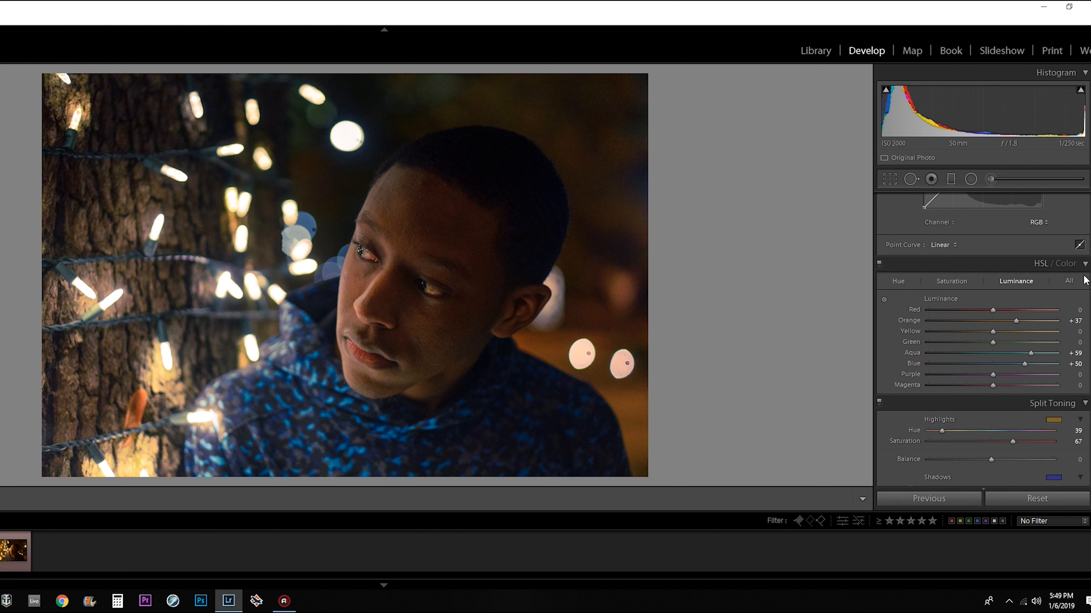
Step: Reach the Detail panel and set Noise Reduction Luminance to 8 after checking the face at 100%
scroll("down", 3)
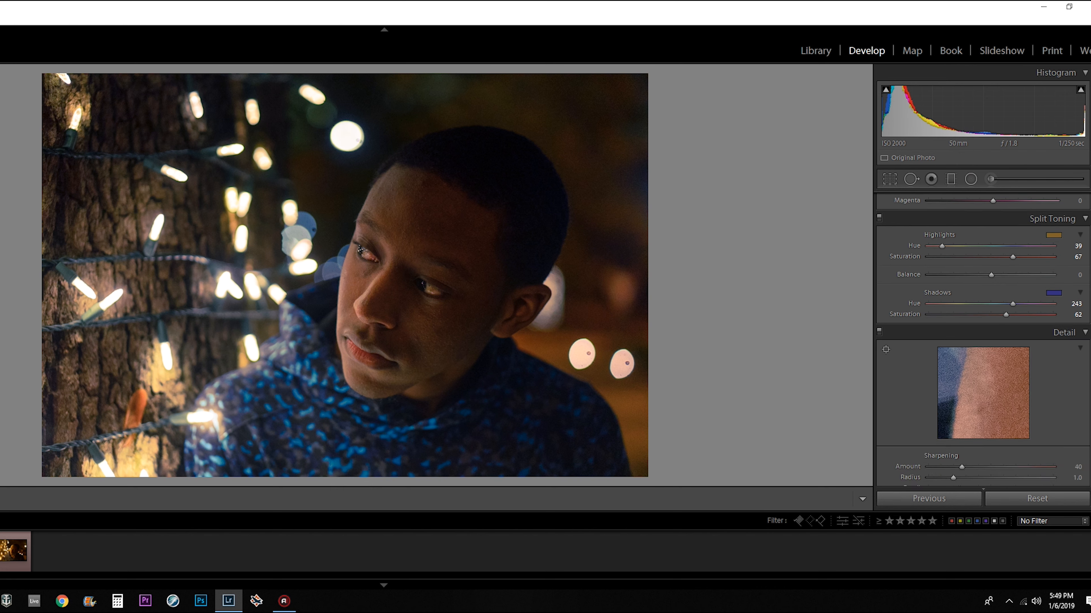
scroll("down", 3)
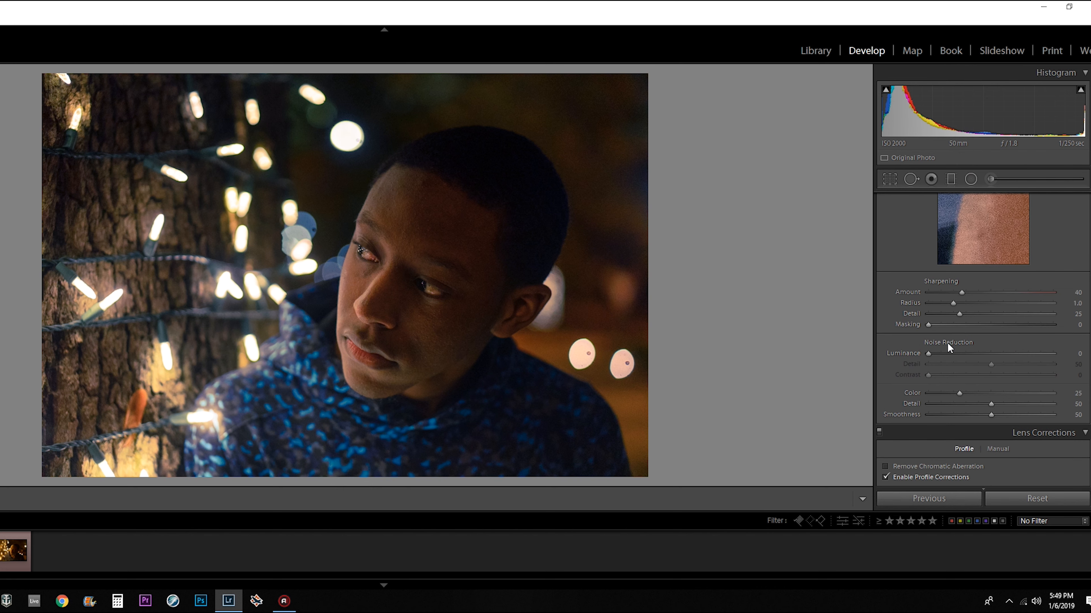
mouse_move(920, 369)
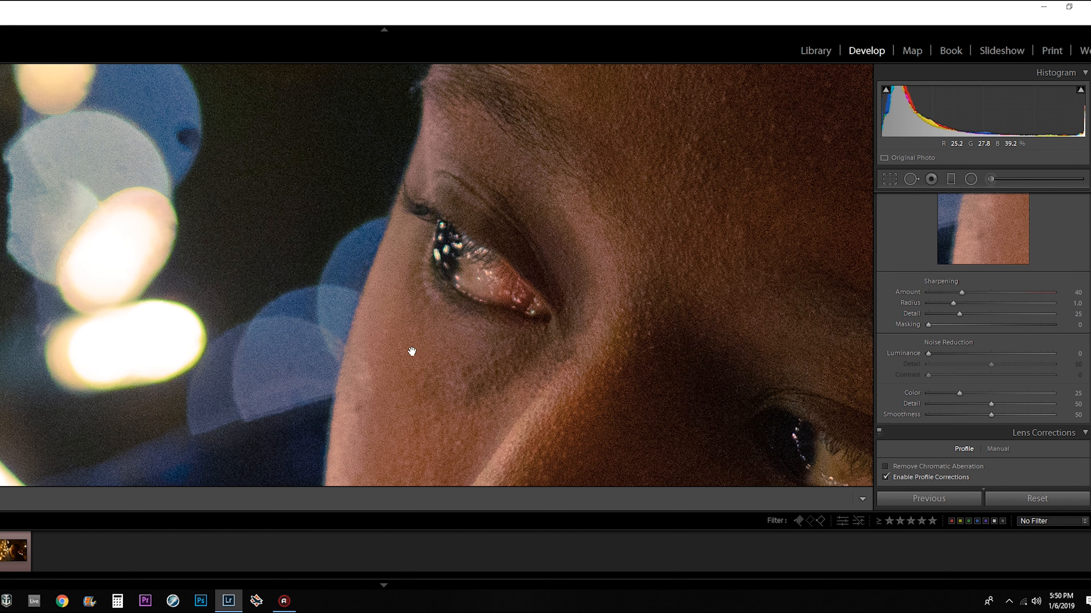
mouse_move(577, 377)
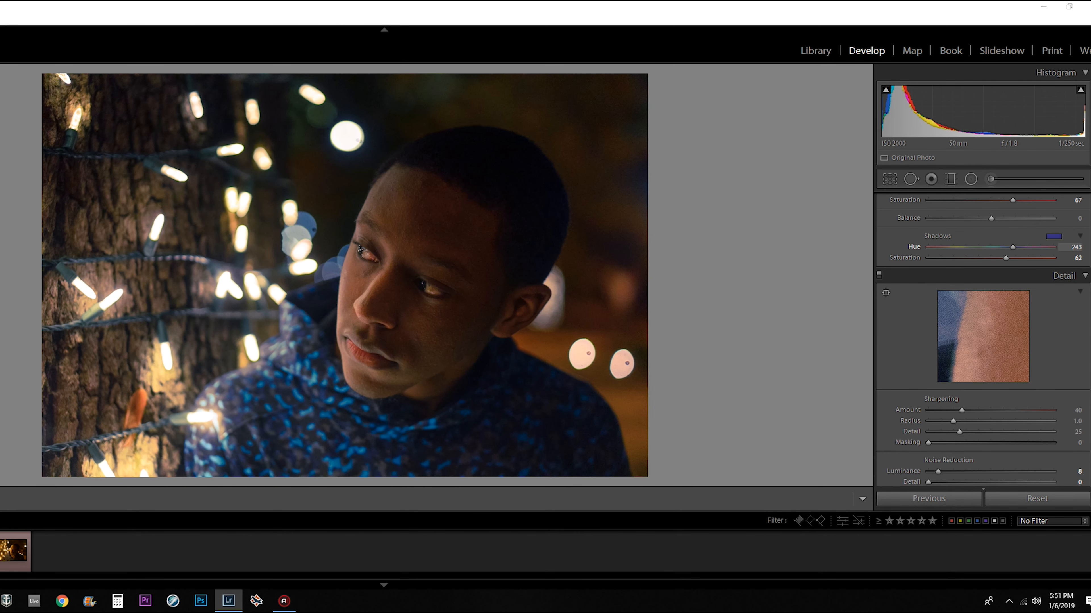
left_click(1036, 498)
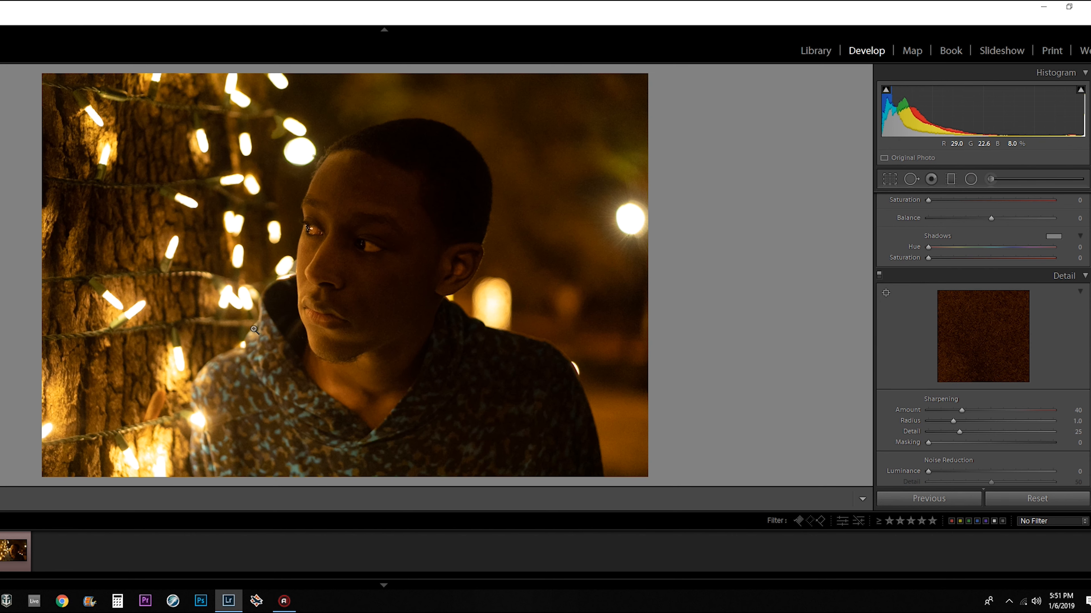
mouse_move(720, 293)
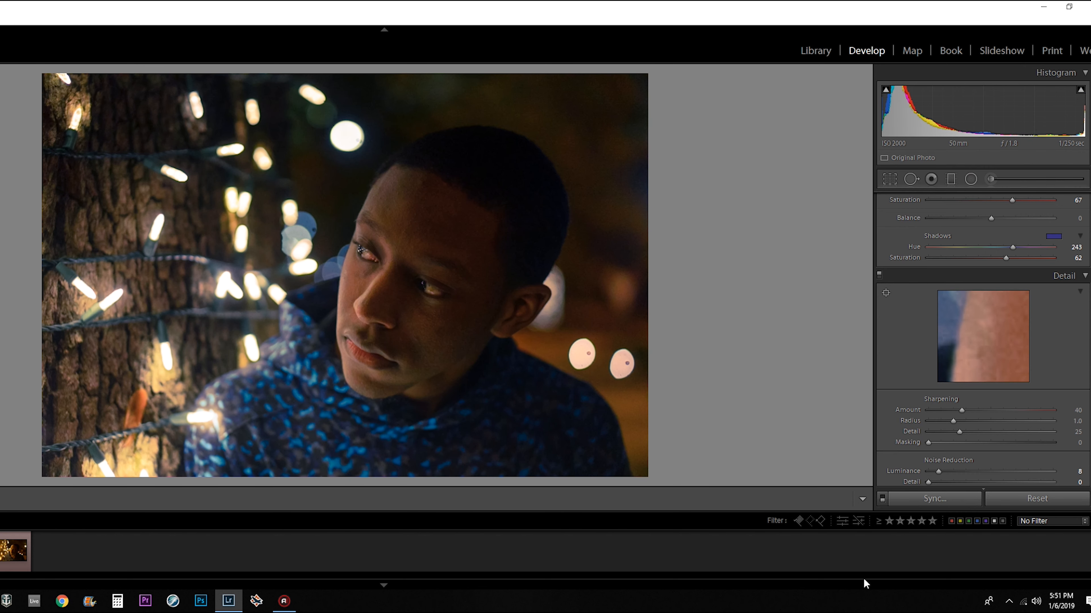
left_click(932, 499)
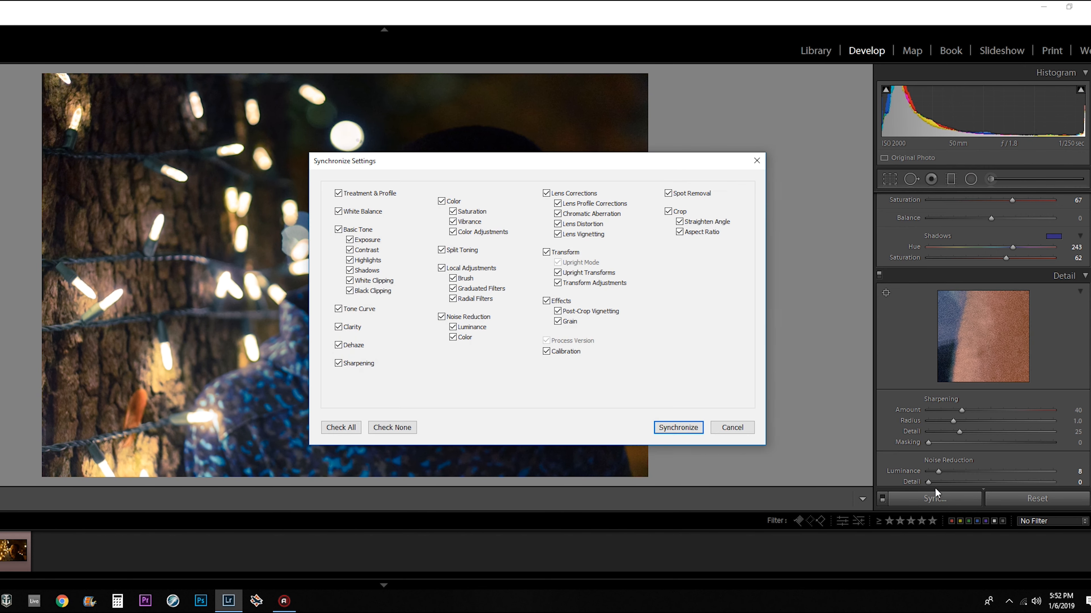
left_click(677, 427)
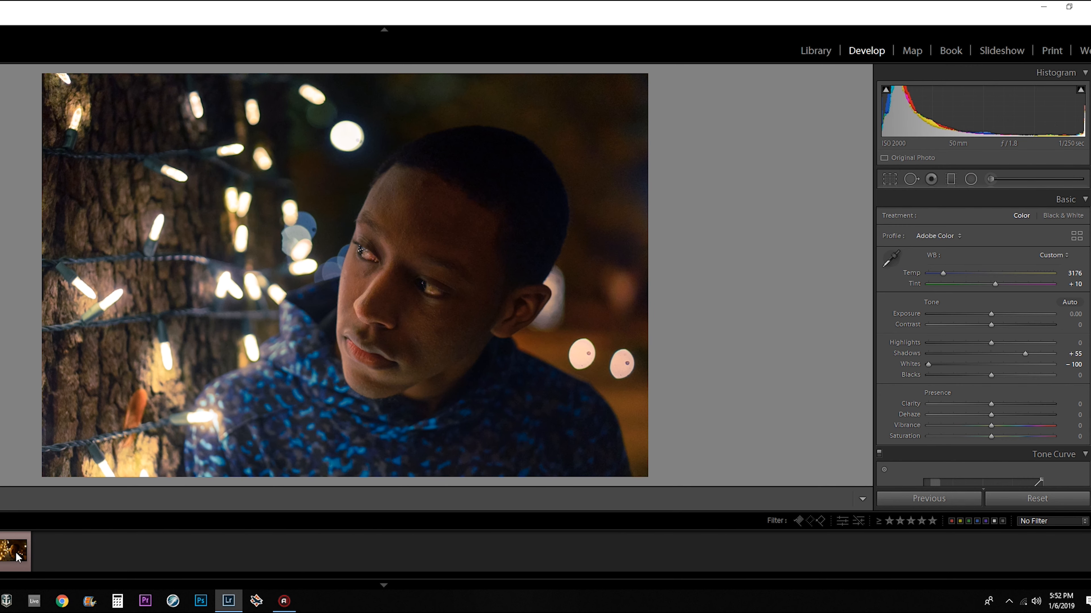
Step: Synchronize all edit settings from this portrait onto the other selected portrait
left_click(928, 499)
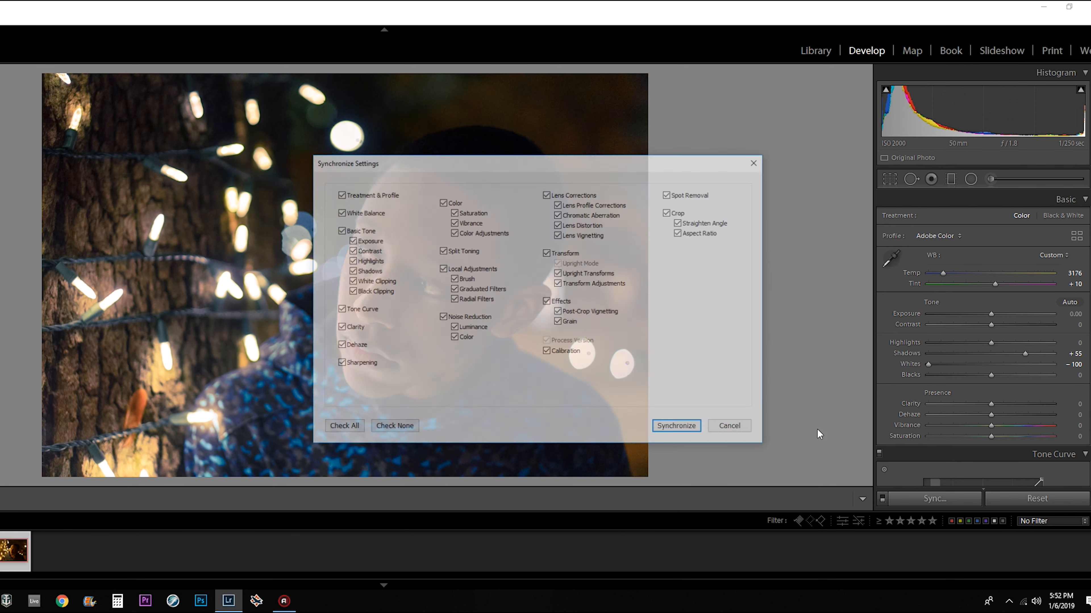
left_click(674, 425)
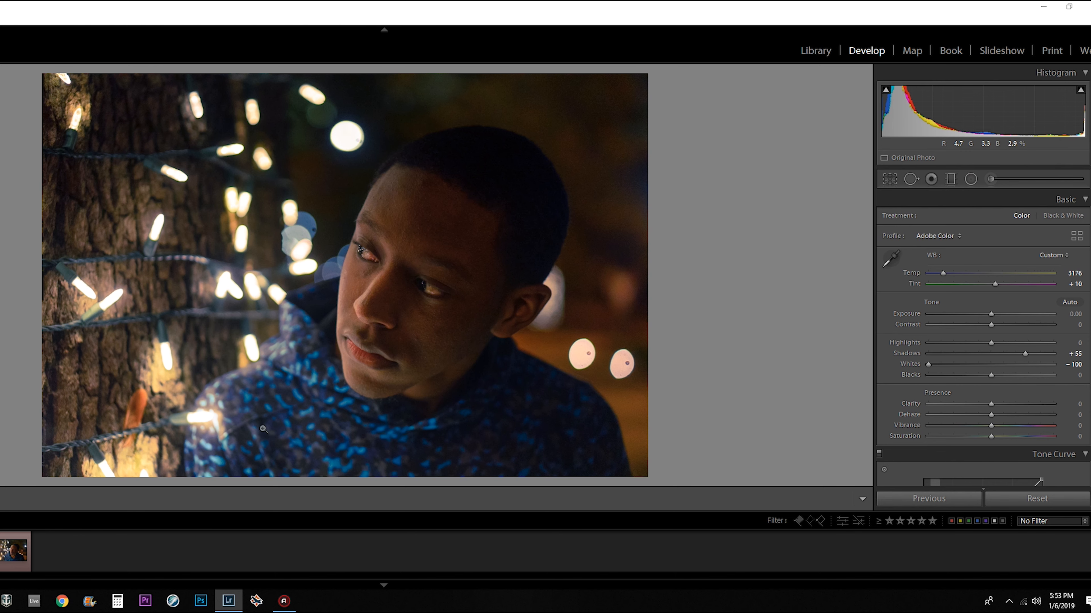
mouse_move(10, 551)
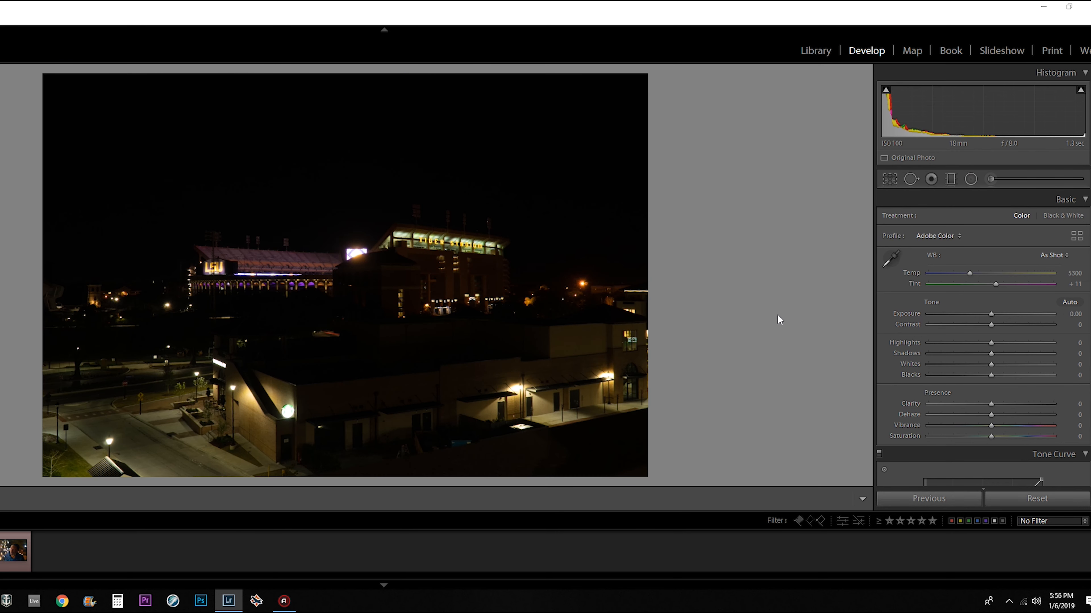
mouse_move(821, 322)
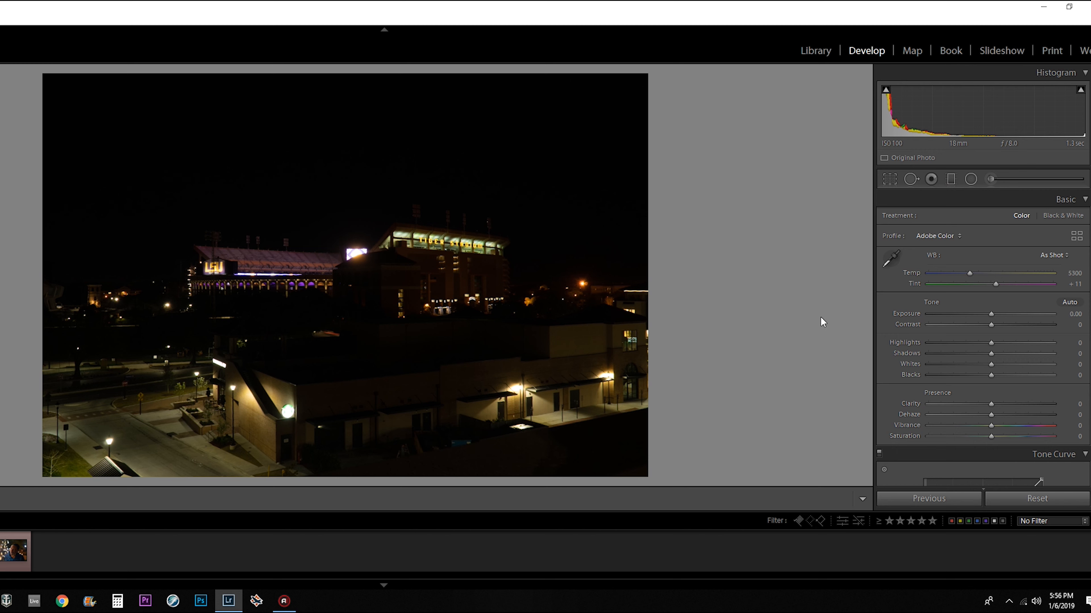
mouse_move(971, 274)
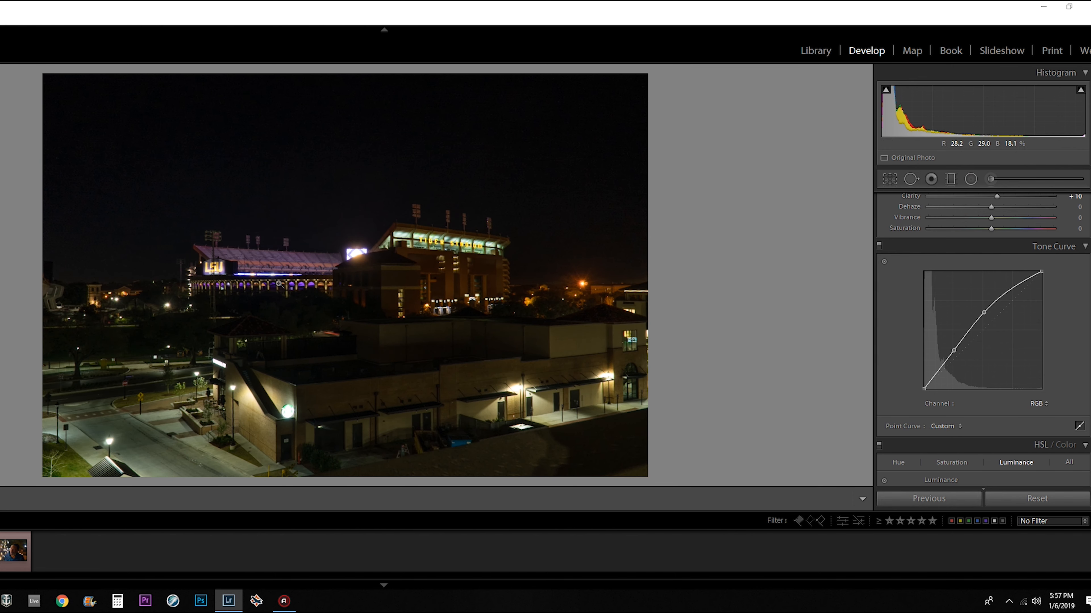
Step: Shift HSL Hue Orange +44 and Green -100 on the stadium shot, alongside Clarity +10, custom curve, split toning and Luminance NR 100
scroll("down", 3)
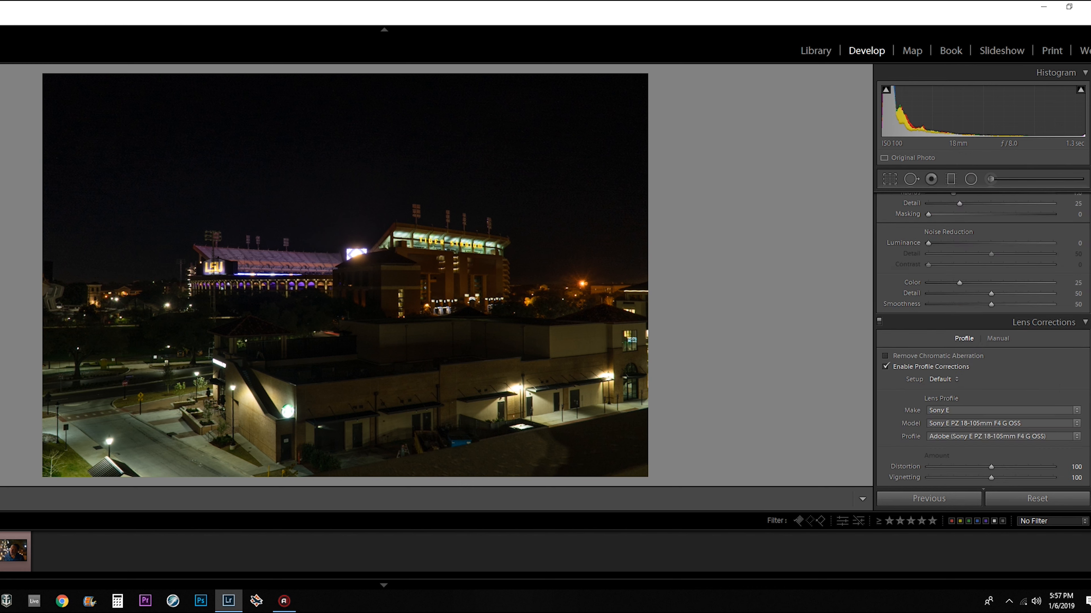
scroll("down", 3)
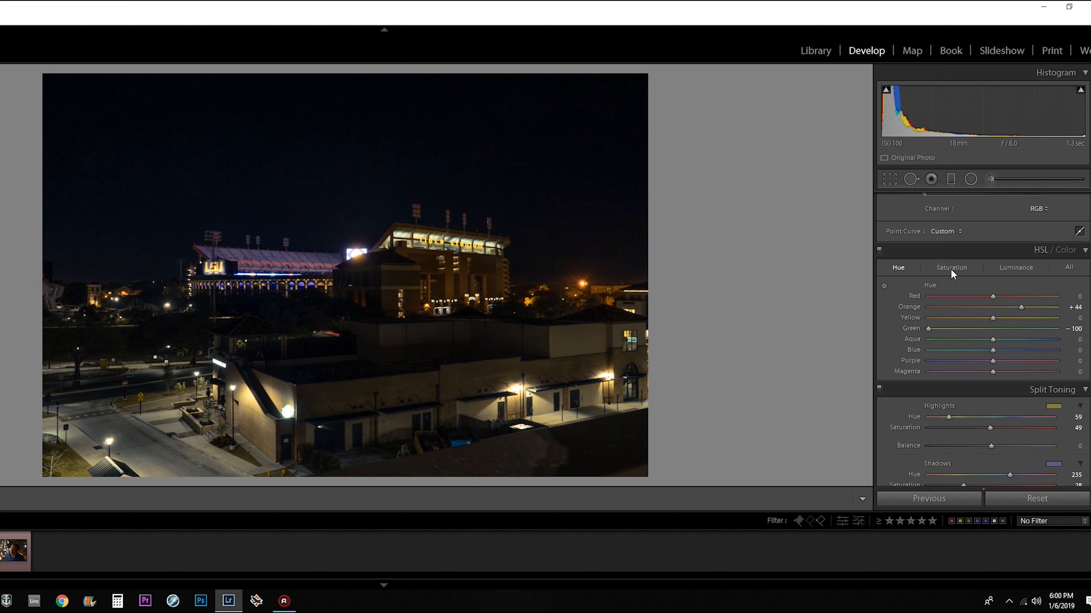
left_click(1015, 267)
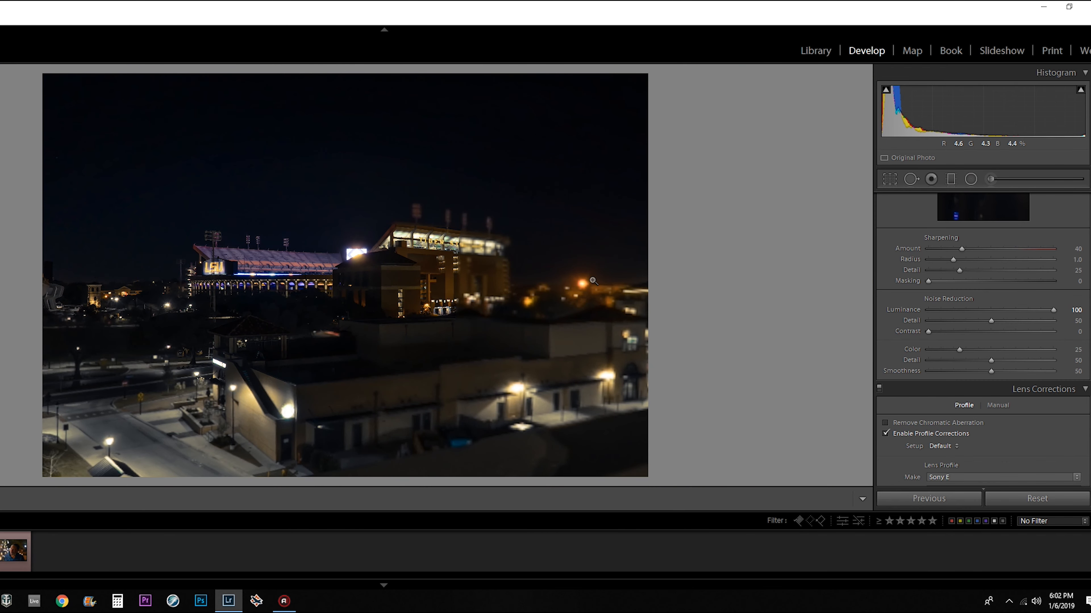
mouse_move(260, 320)
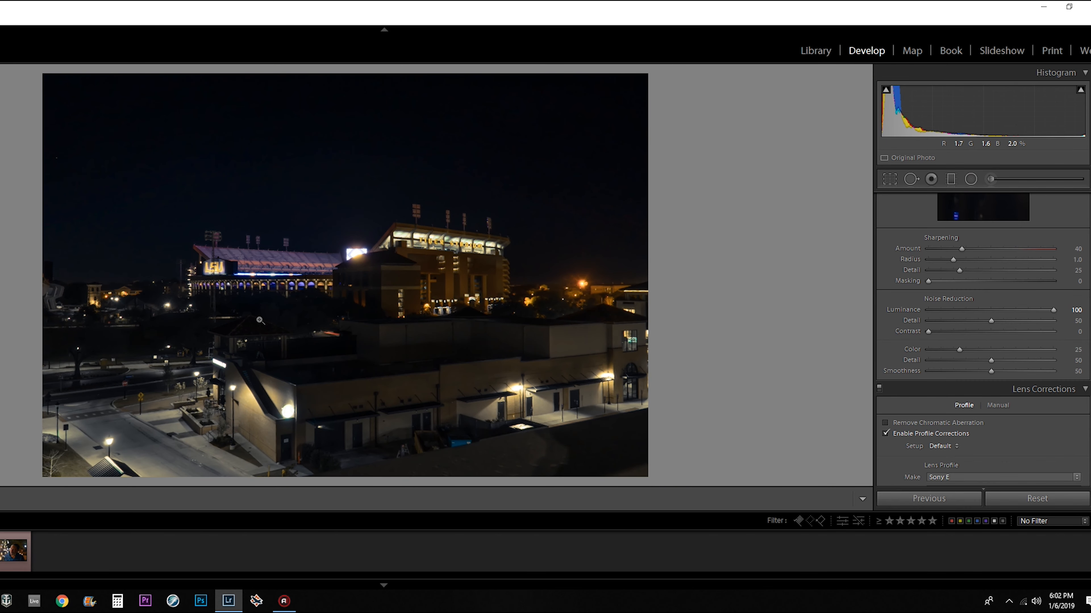